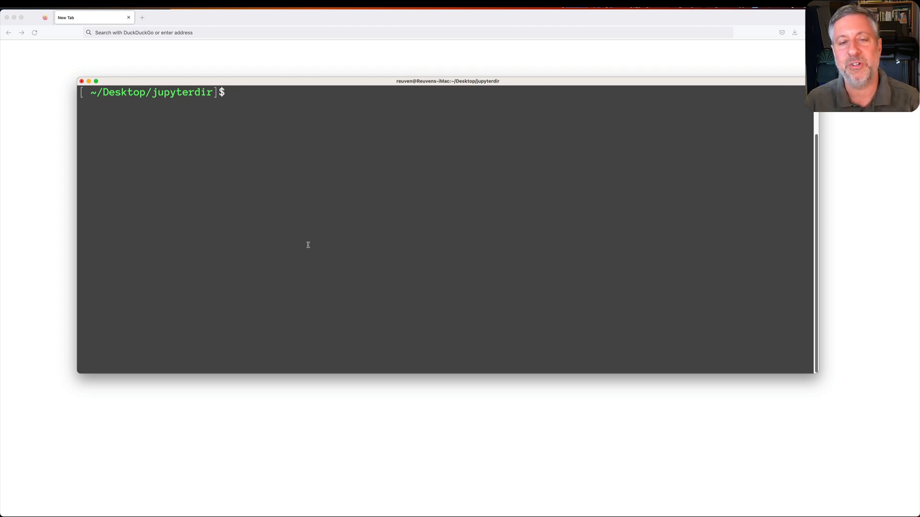
# Run 'jupyter lab' in the jupyterdir folder to launch JupyterLab.
pyautogui.write('jupyter la')
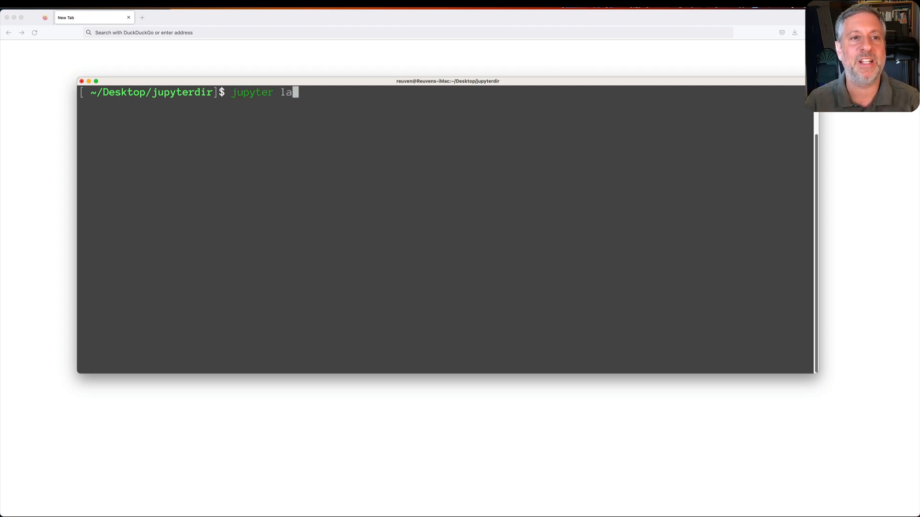
pyautogui.write('b')
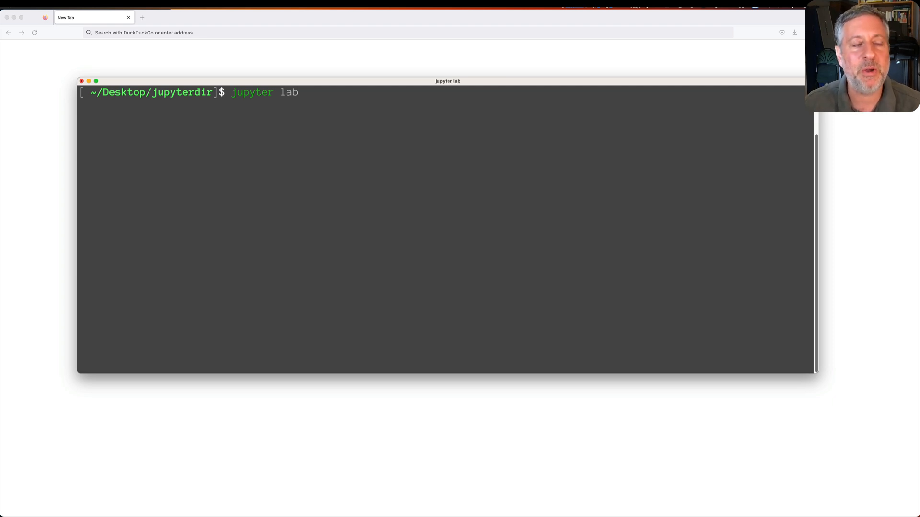
pyautogui.press('Return')
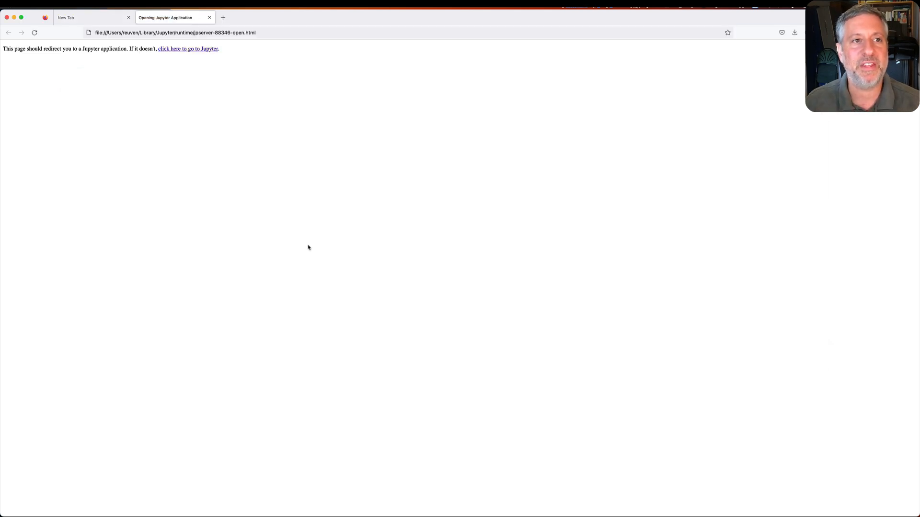
# Load the JupyterLab launcher and browse the File and View menus.
pyautogui.click(188, 49)
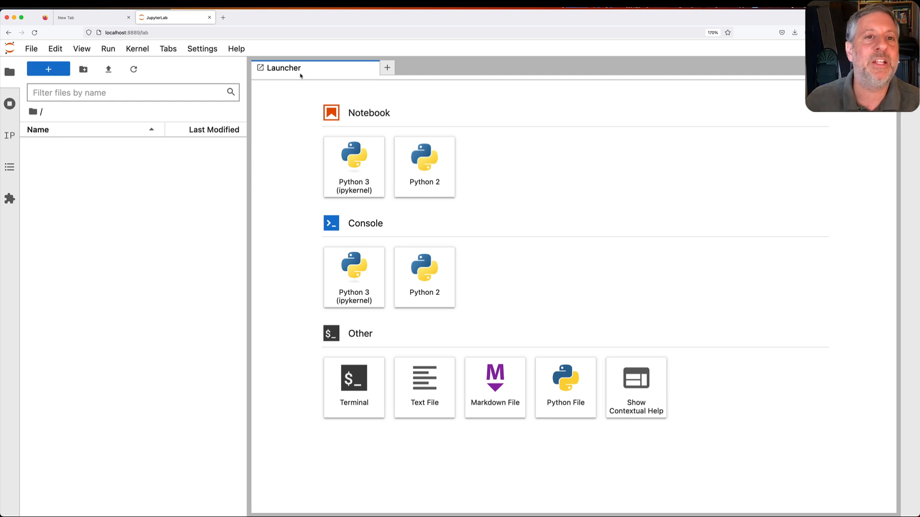
pyautogui.moveTo(424, 117)
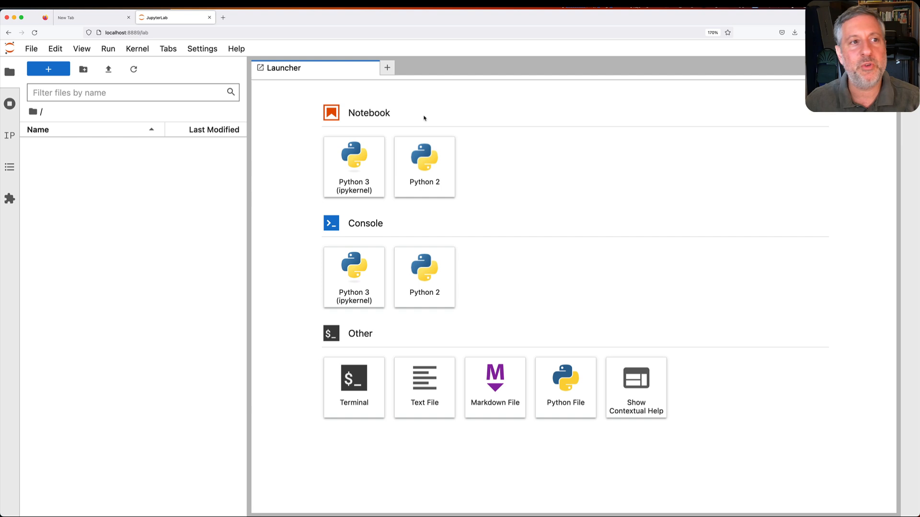
pyautogui.moveTo(108, 216)
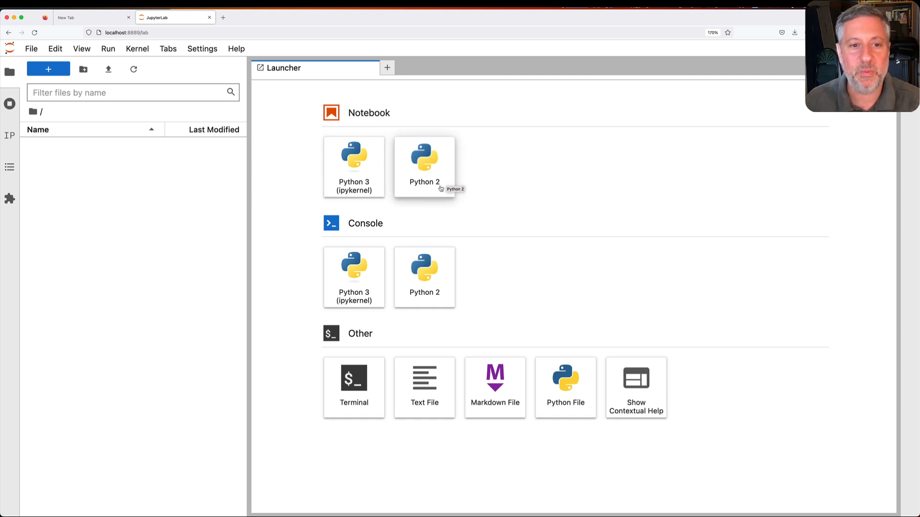
pyautogui.moveTo(486, 277)
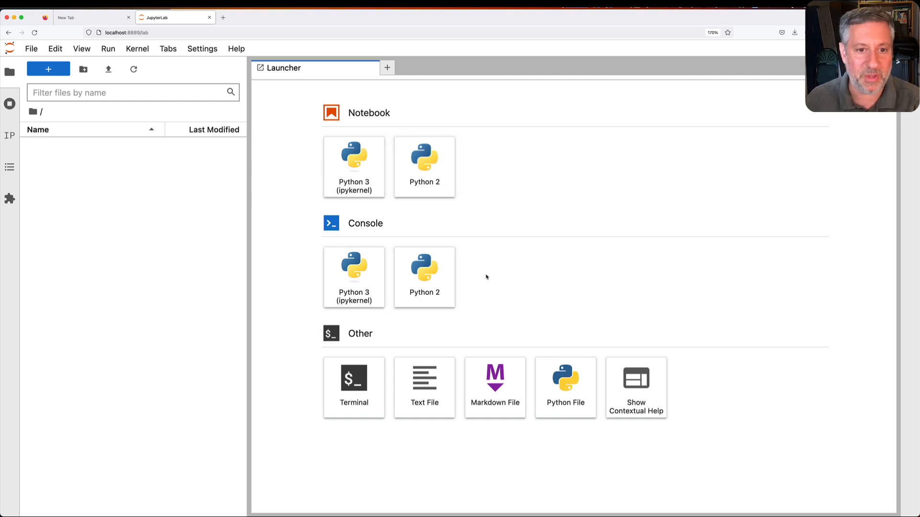
pyautogui.moveTo(653, 382)
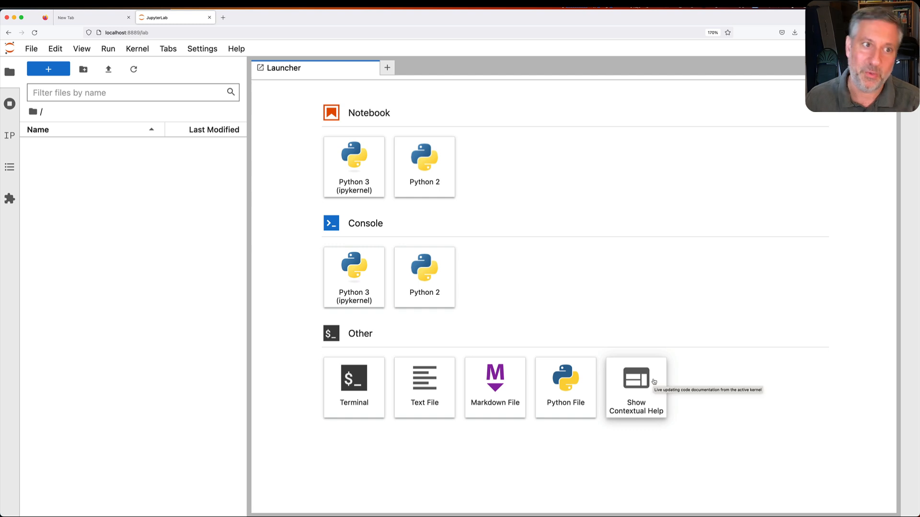
pyautogui.moveTo(353, 166)
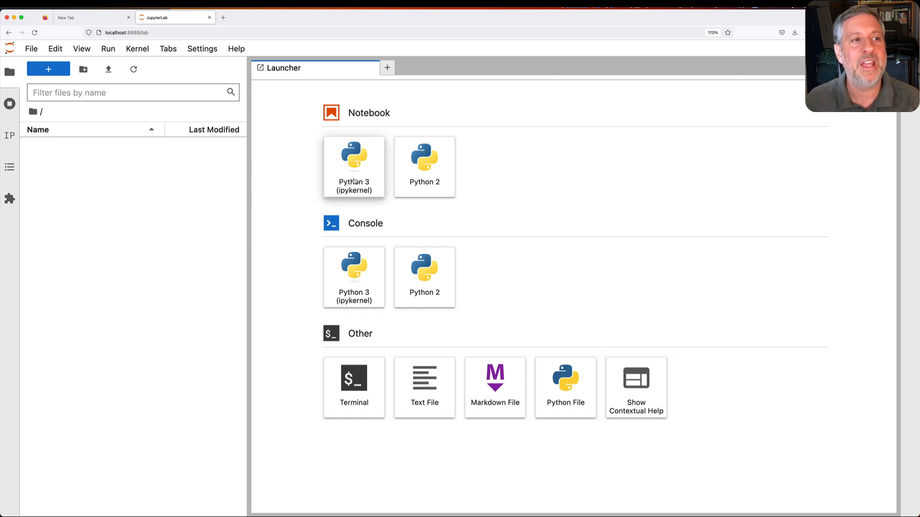
pyautogui.click(31, 48)
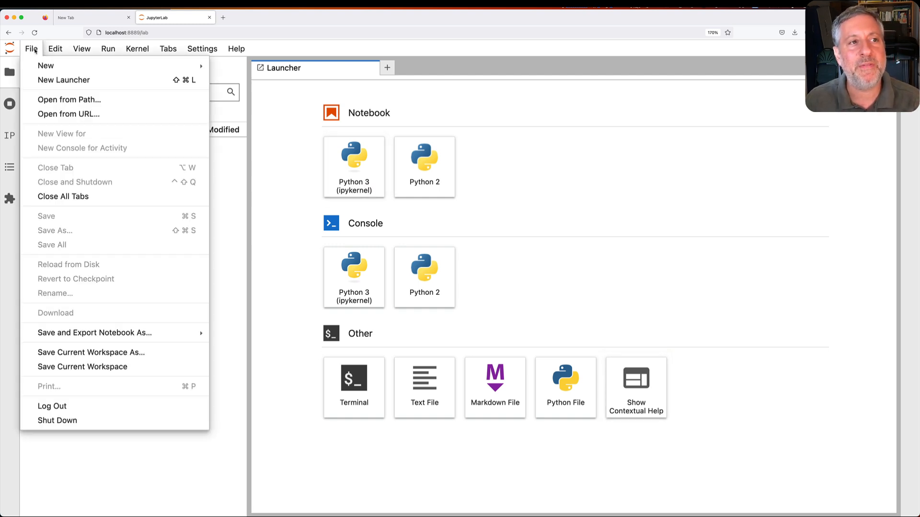
pyautogui.click(81, 49)
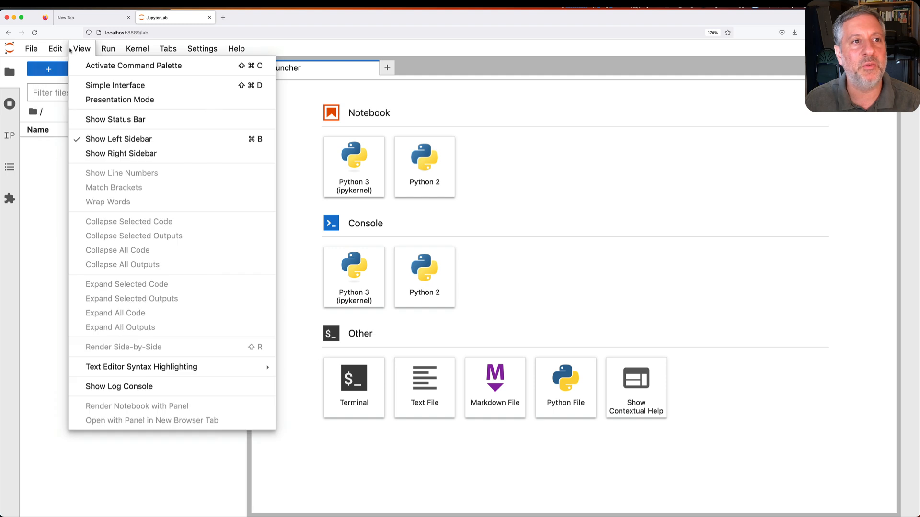
pyautogui.click(202, 49)
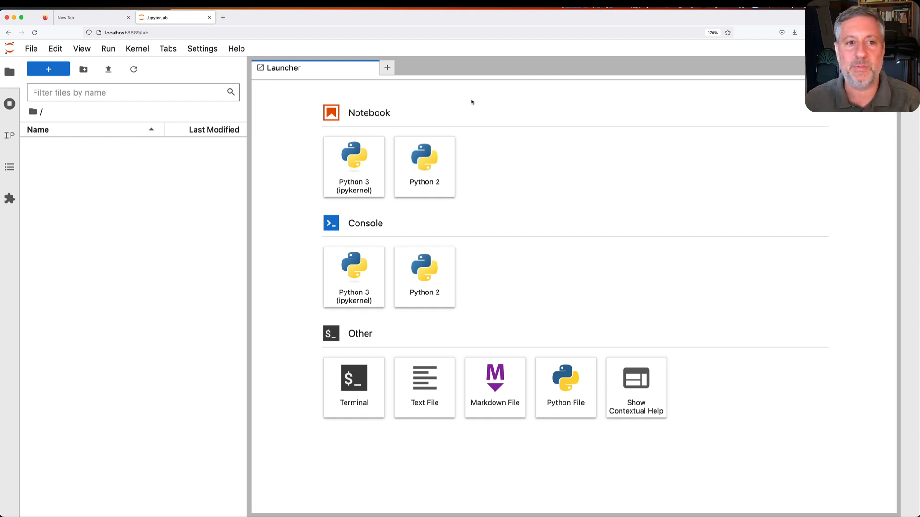
pyautogui.moveTo(353, 166)
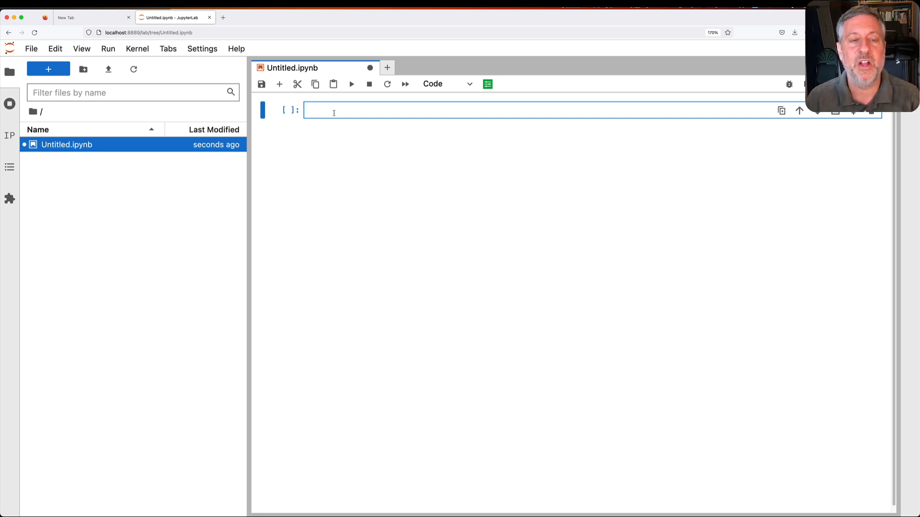
# Enter a loop printing f'Hello, {i}' for range(10), then run %ls.
pyautogui.write('for i in rangte(')
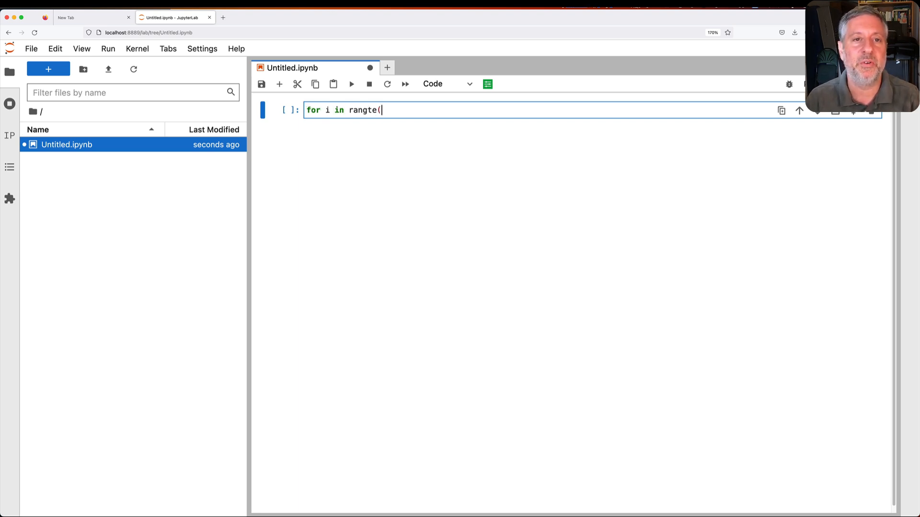
pyautogui.write('10):\\n    print')
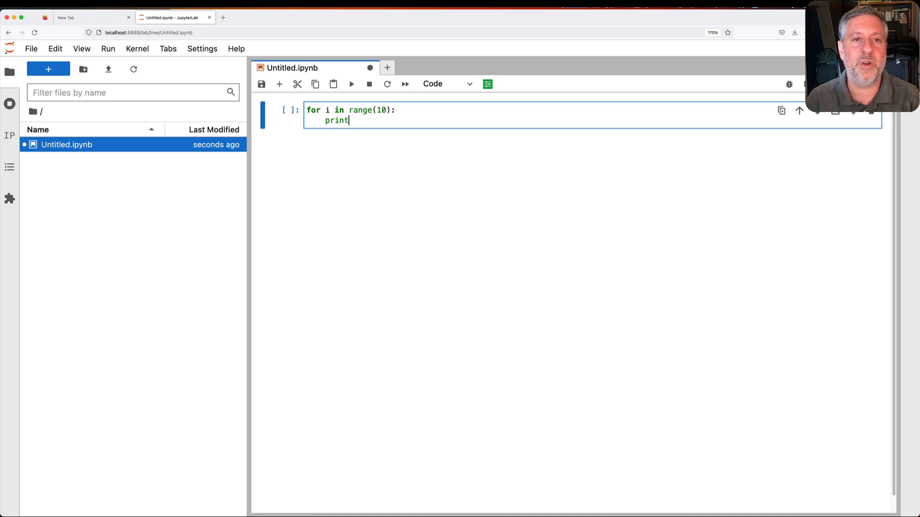
pyautogui.write("(f'Hello, {i}")
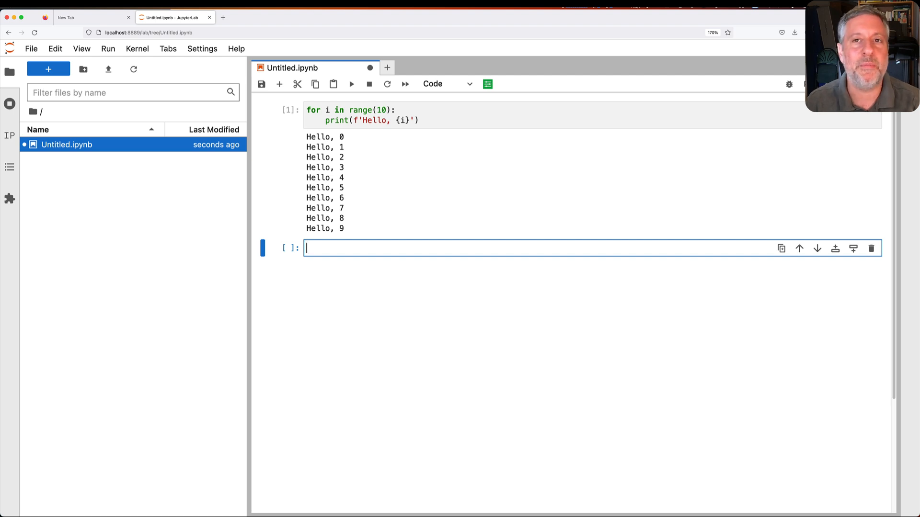
pyautogui.write('%ls')
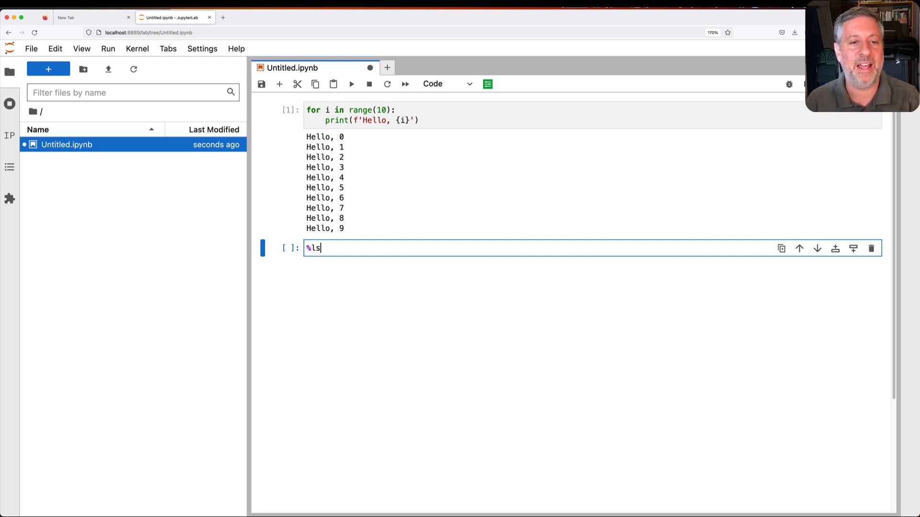
pyautogui.press('shift+enter')
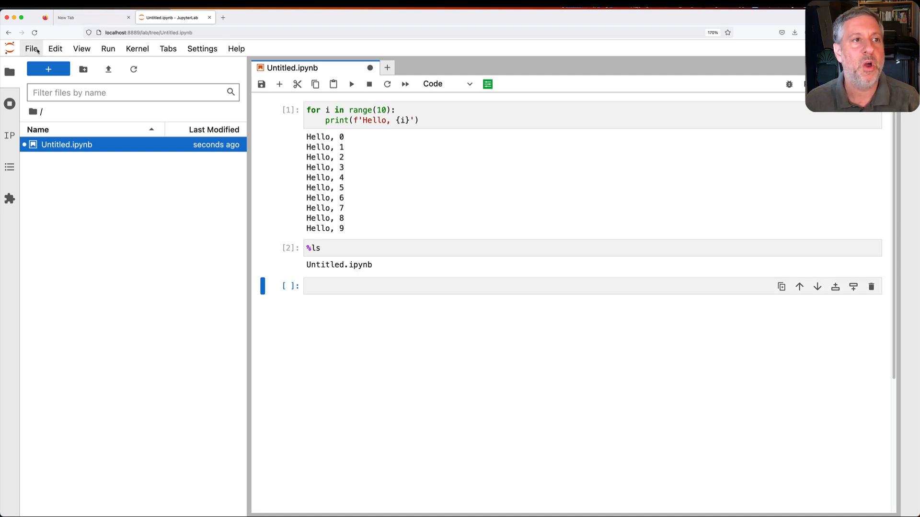
# Create a new notebook from the File menu with the Python 3 kernel.
pyautogui.click(32, 48)
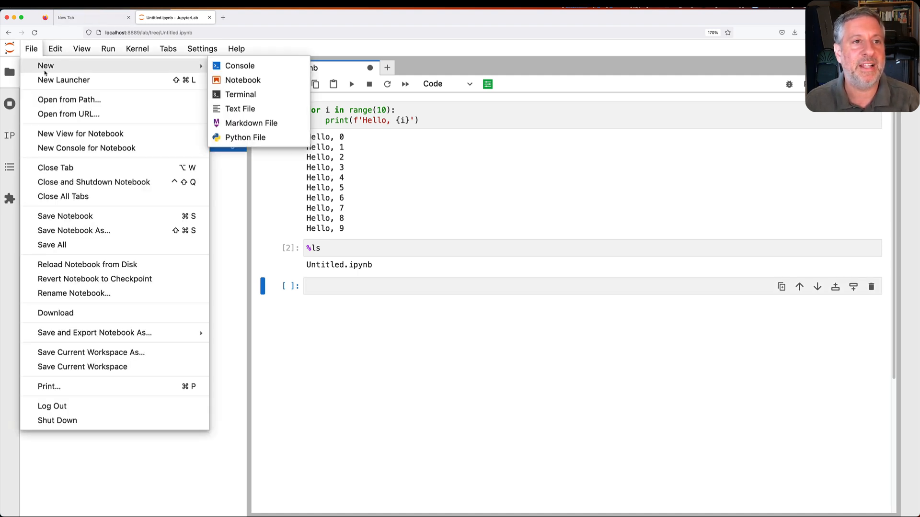
pyautogui.click(243, 80)
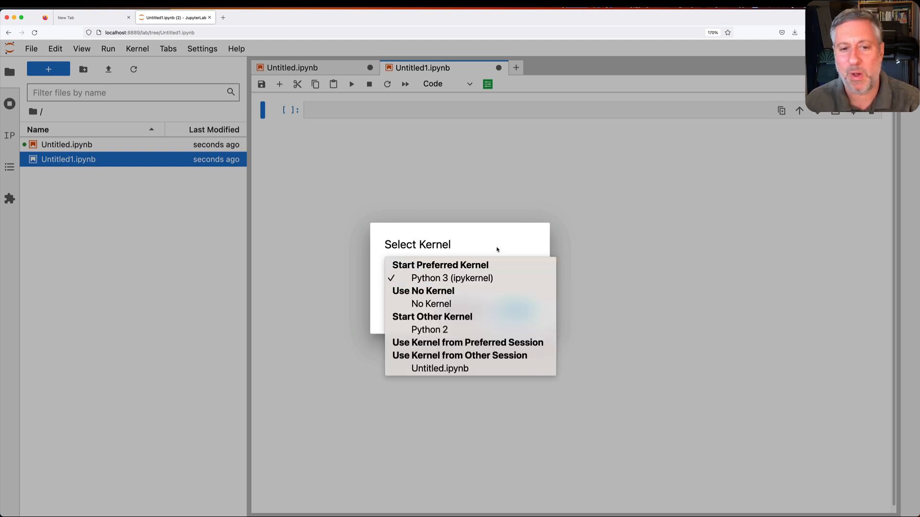
pyautogui.click(459, 278)
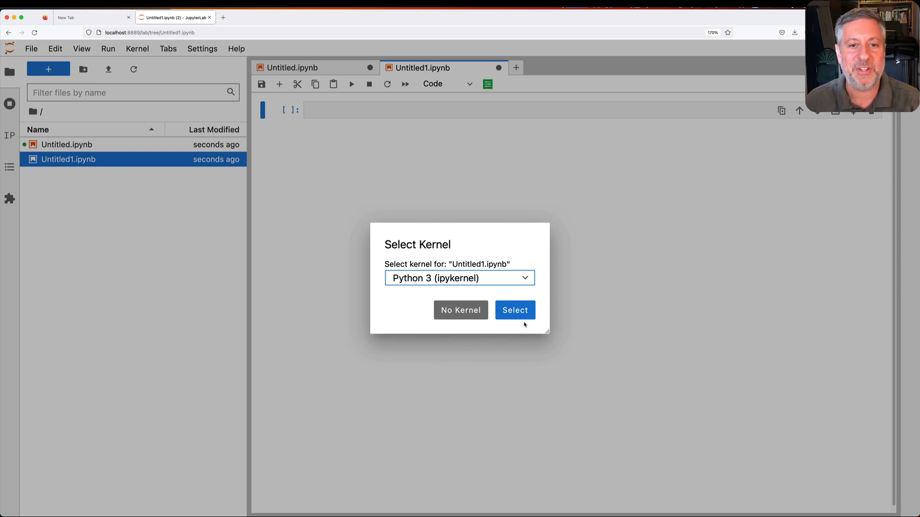
pyautogui.click(515, 310)
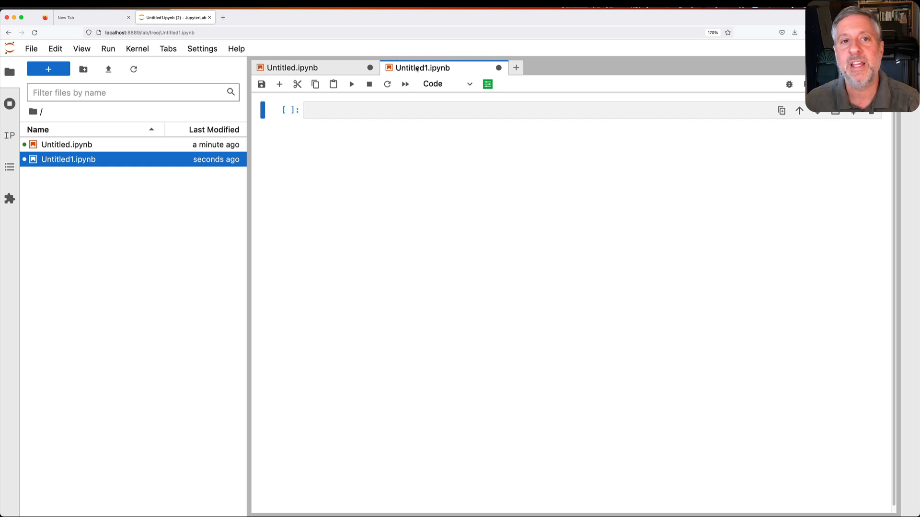
# Run the first notebook's print-x cell, then evaluate x in Untitled1.
pyautogui.click(289, 67)
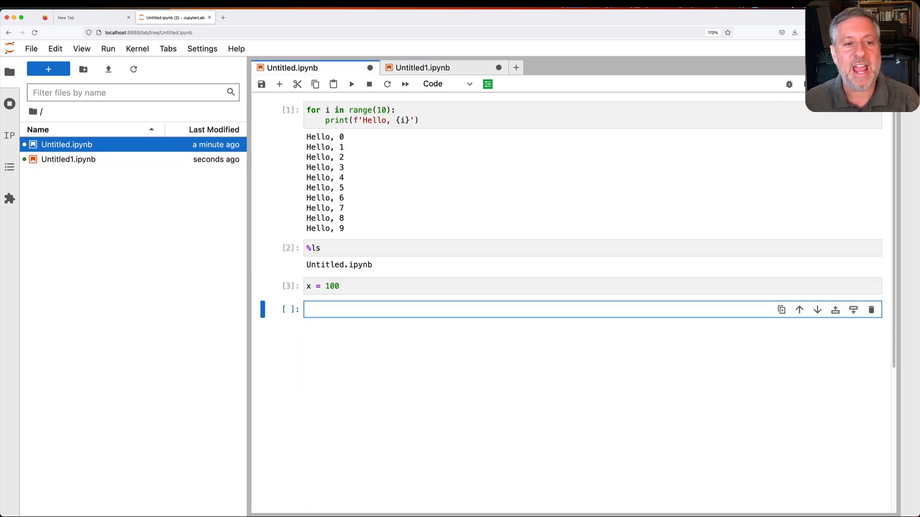
pyautogui.press('shift+enter')
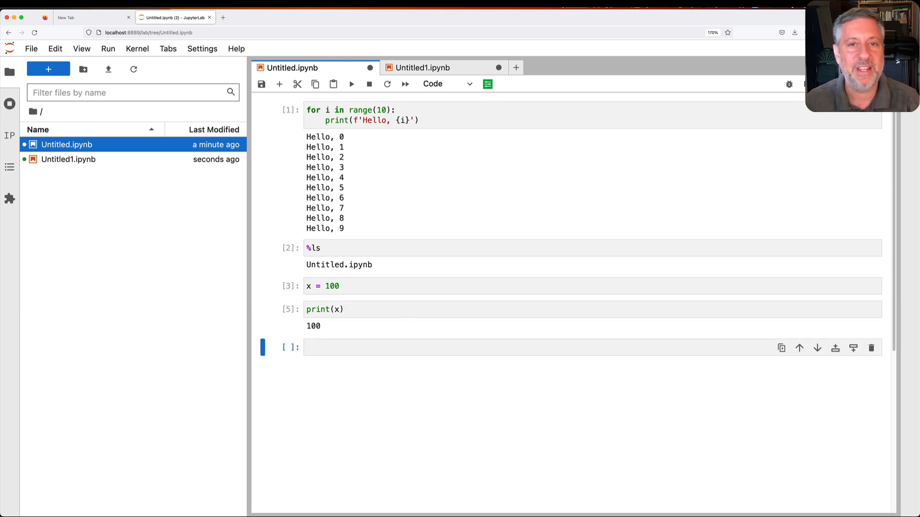
pyautogui.click(443, 68)
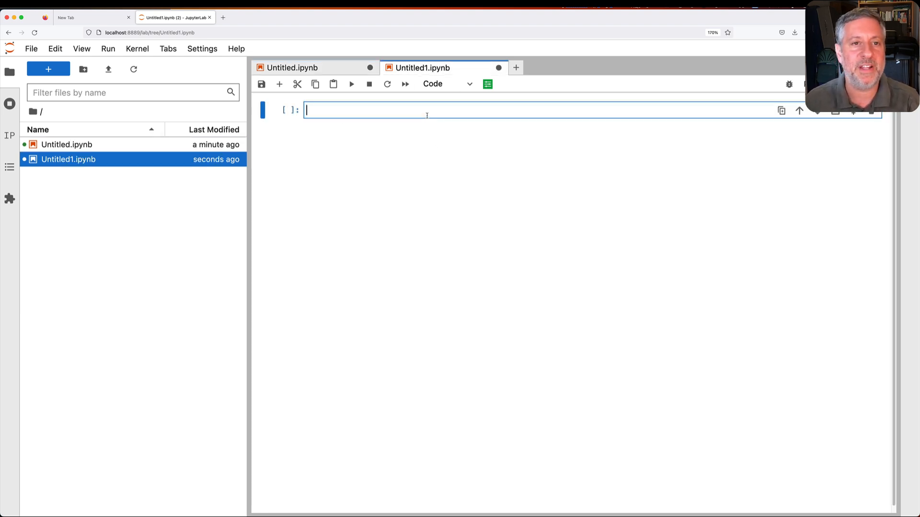
pyautogui.press('shift+enter')
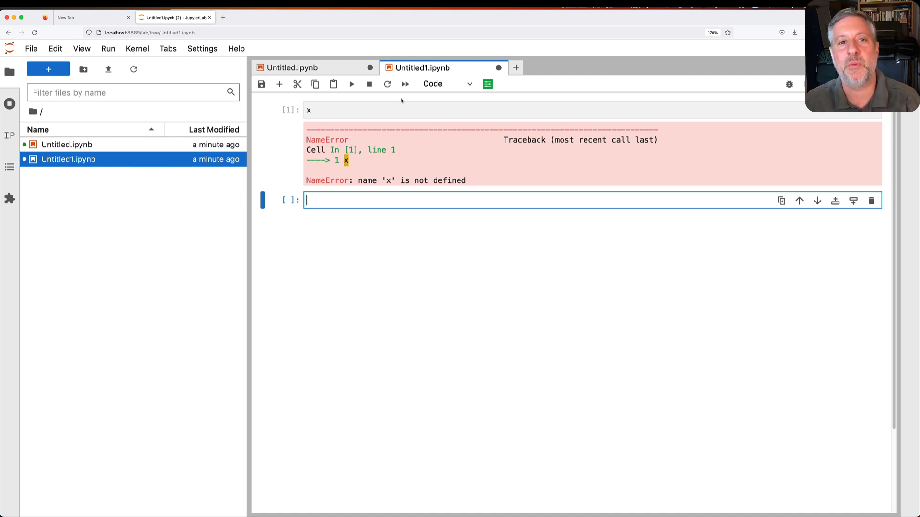
# Rename the notebooks to 'Fantastic notebook' and 'Even more fantastic notebook'.
pyautogui.rightClick(421, 68)
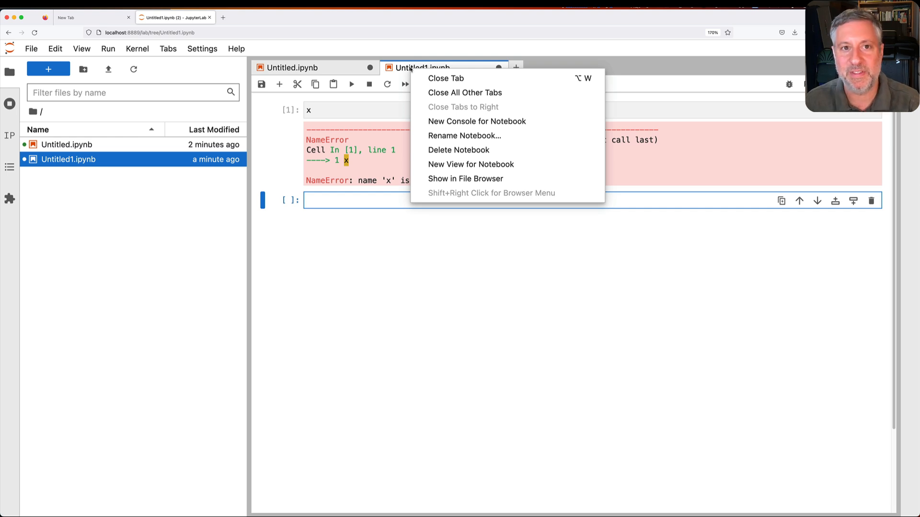
pyautogui.click(464, 136)
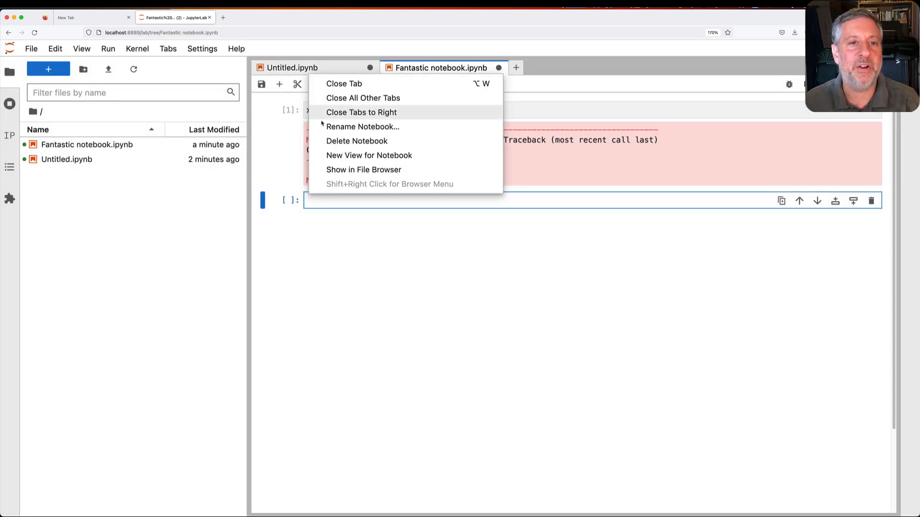
pyautogui.click(362, 126)
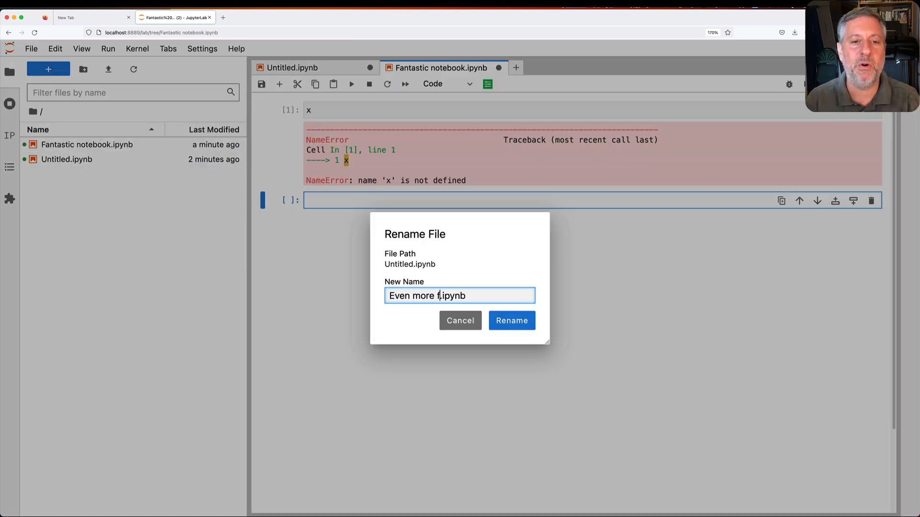
pyautogui.click(512, 321)
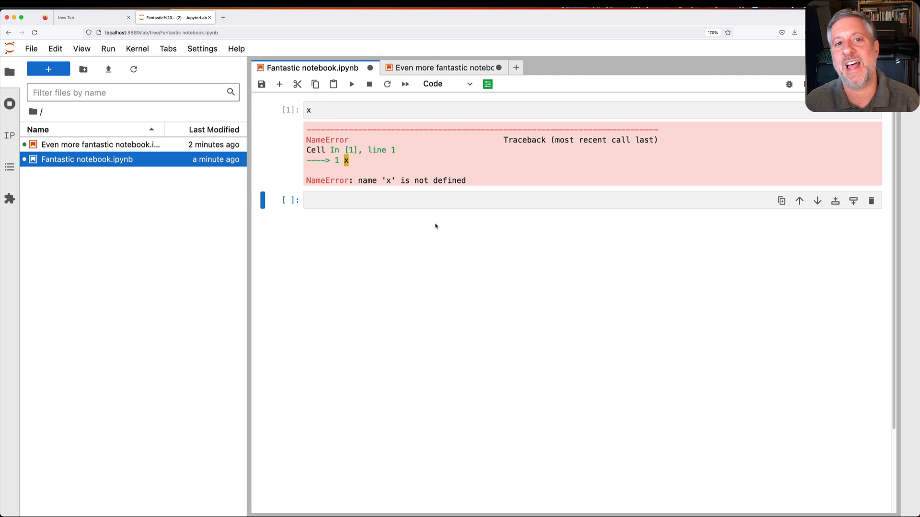
pyautogui.moveTo(443, 251)
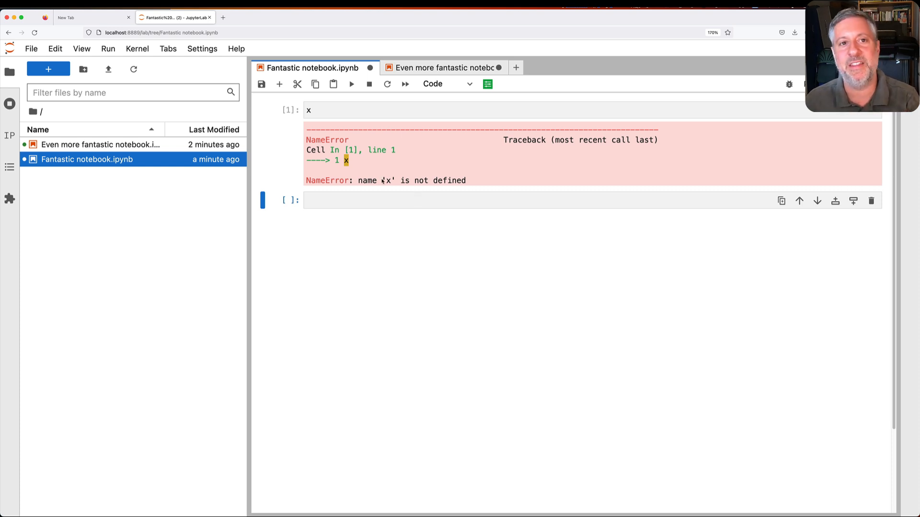
# Restart the Fantastic notebook's kernel from the Kernel menu and open a new launcher.
pyautogui.click(136, 48)
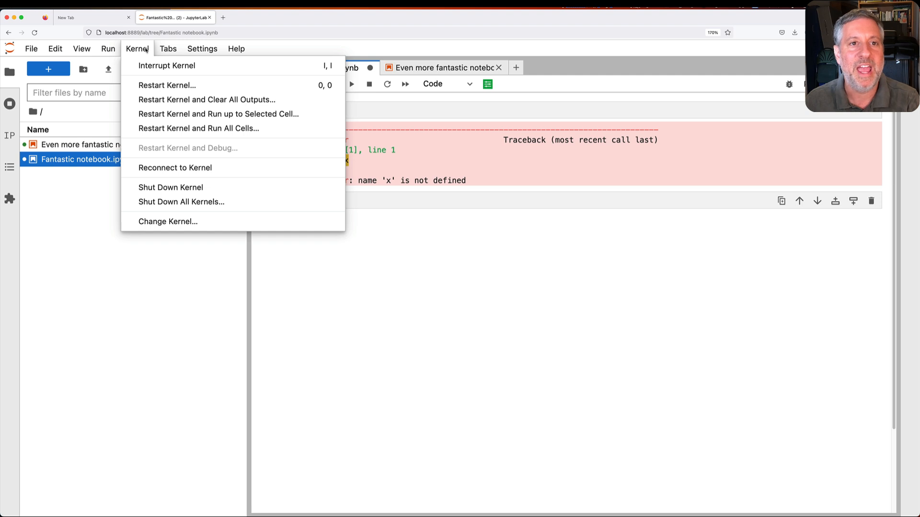
pyautogui.moveTo(167, 65)
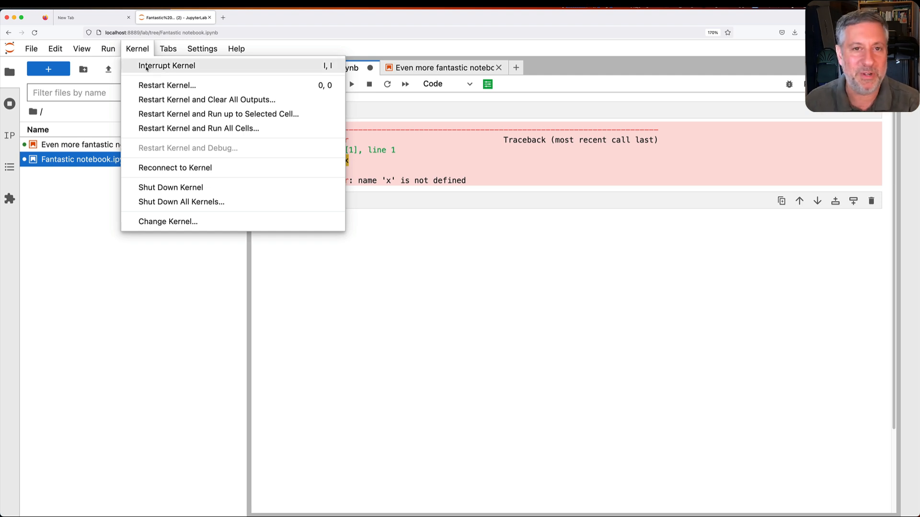
pyautogui.moveTo(166, 85)
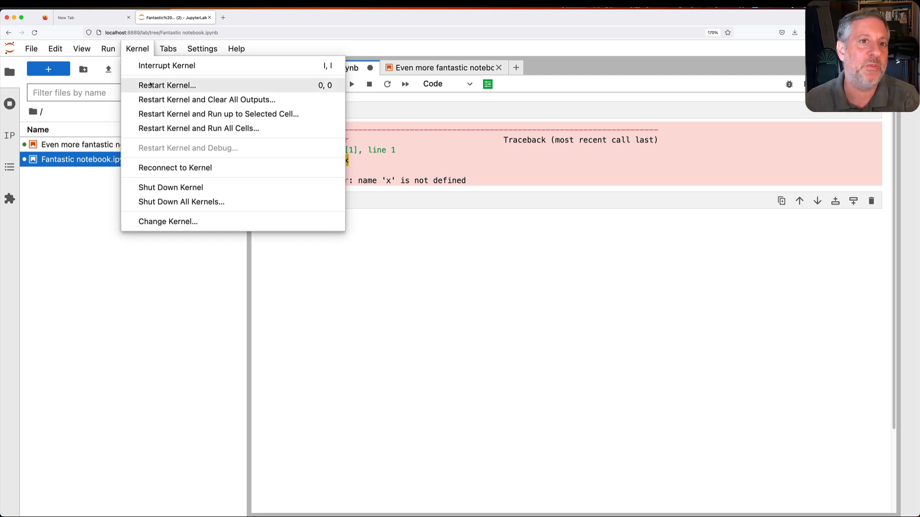
pyautogui.click(167, 85)
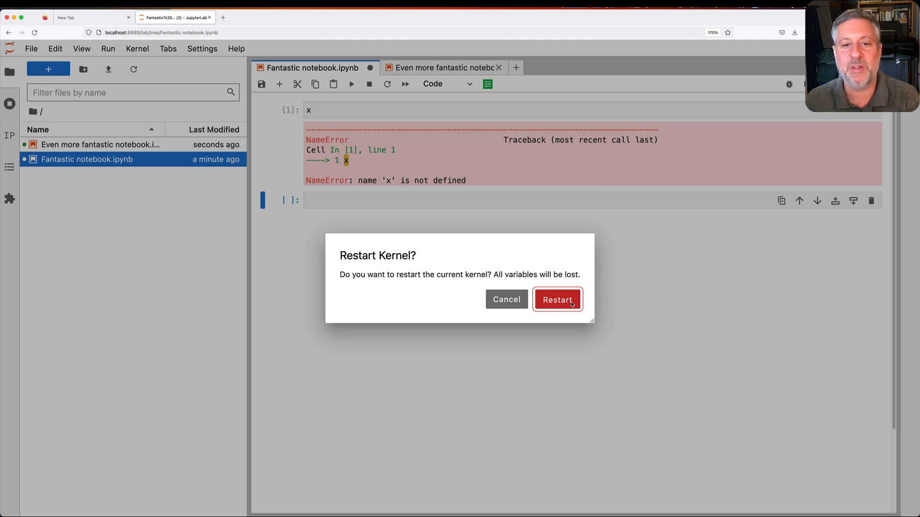
pyautogui.click(557, 299)
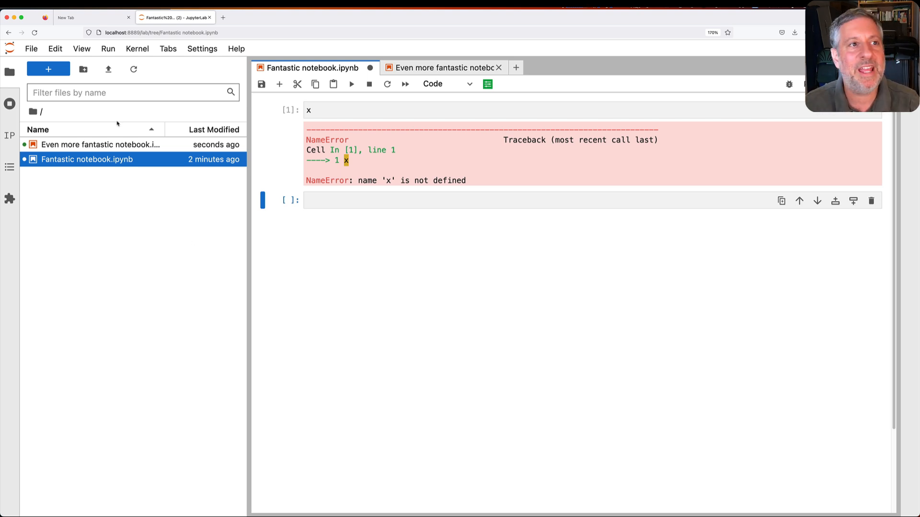
pyautogui.click(48, 69)
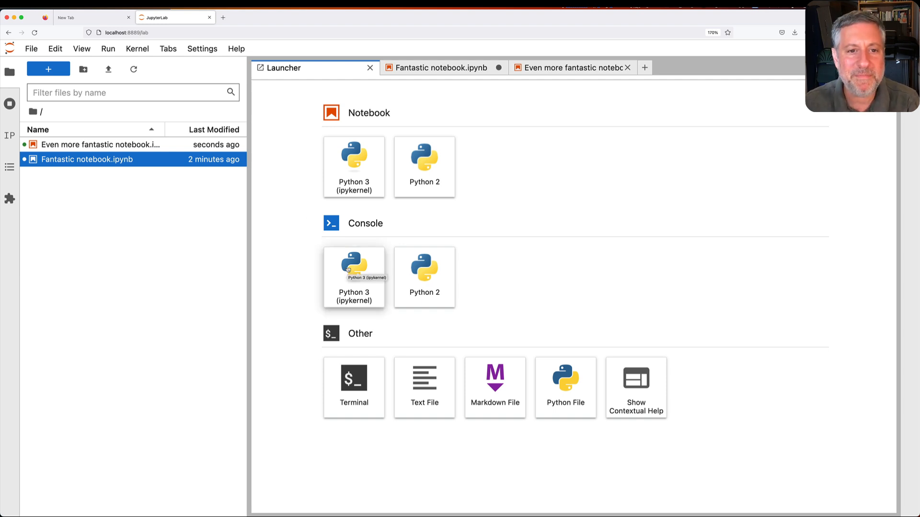
# Start a Python 3 (ipykernel) console from the Launcher.
pyautogui.click(353, 267)
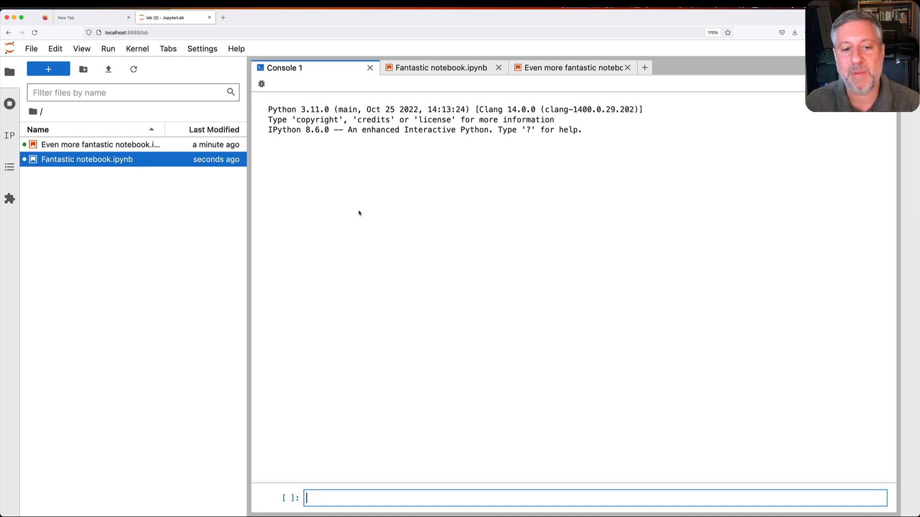
# Type the x = 100 assignment into Console 1.
pyautogui.write('x = 100')
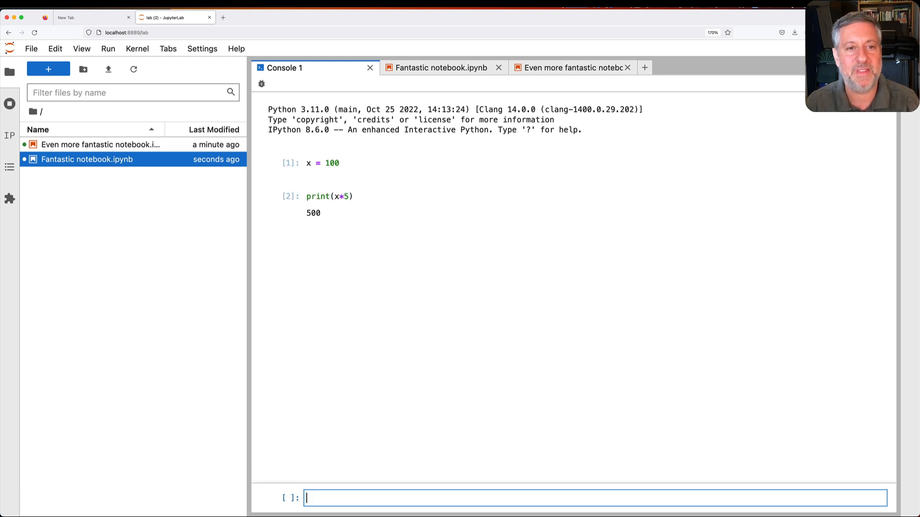
pyautogui.moveTo(322, 172)
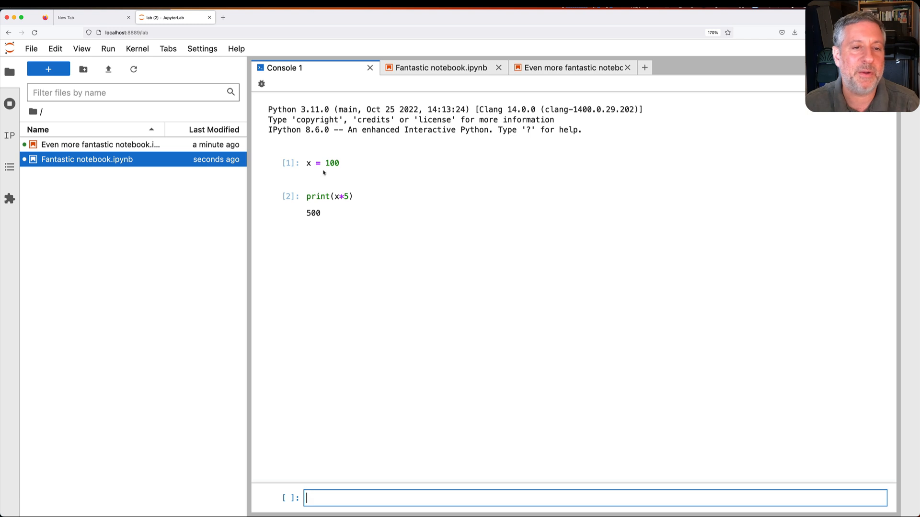
pyautogui.moveTo(323, 158)
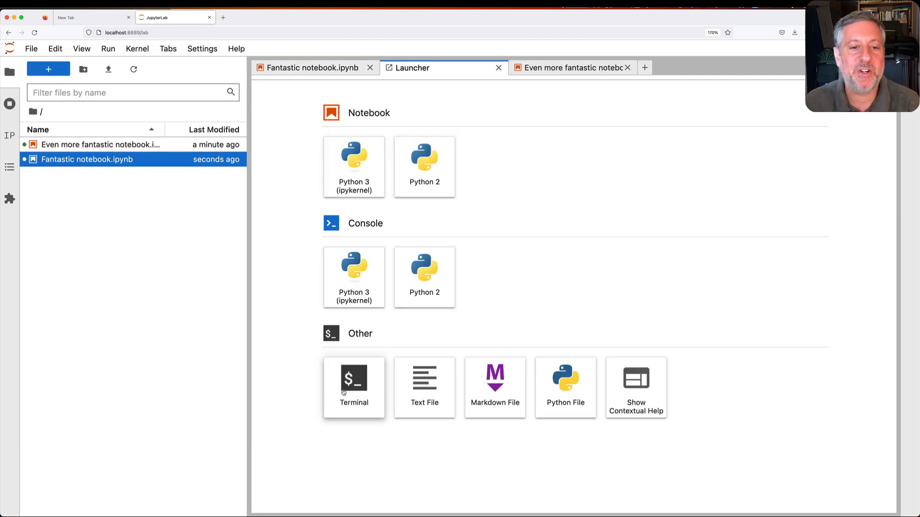
# Open a terminal from the Launcher and run ls to list the working folder.
pyautogui.click(353, 381)
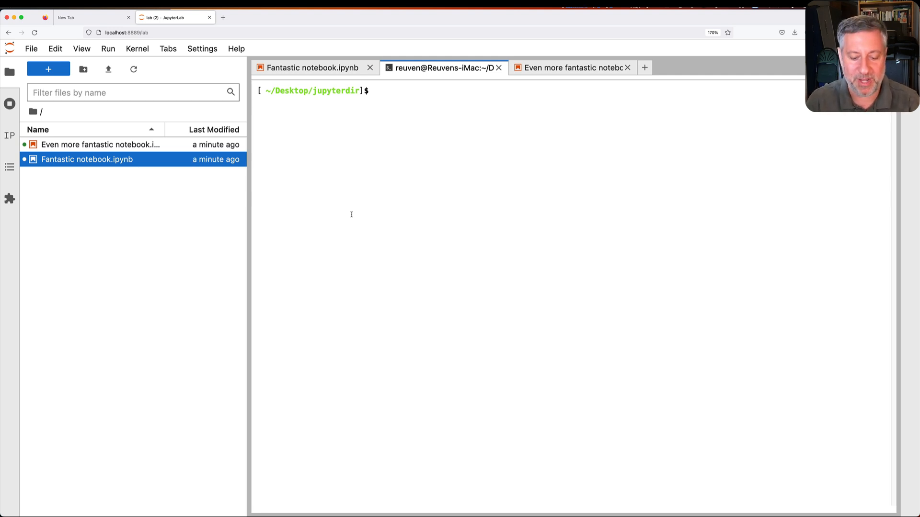
pyautogui.press('Return')
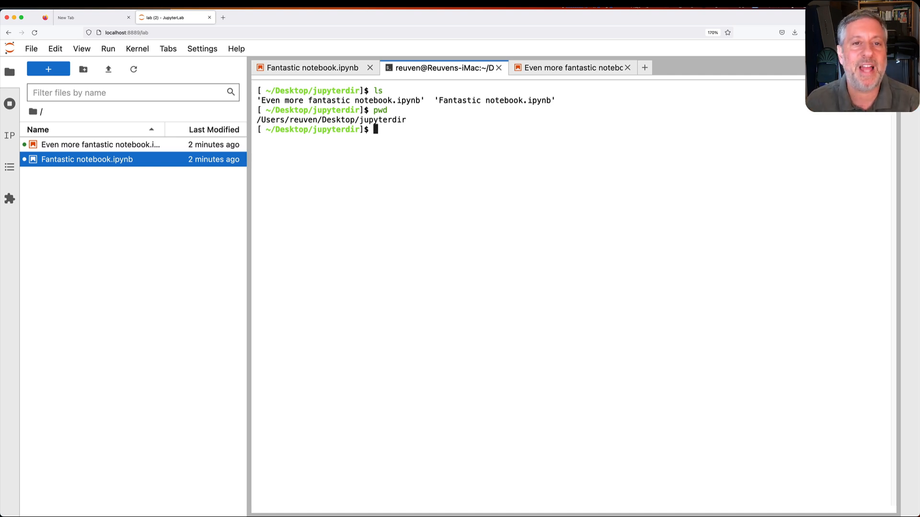
# Recall and run the pip install -U loop from terminal history, then interrupt it and clear the screen.
pyautogui.press('ctrl+r')
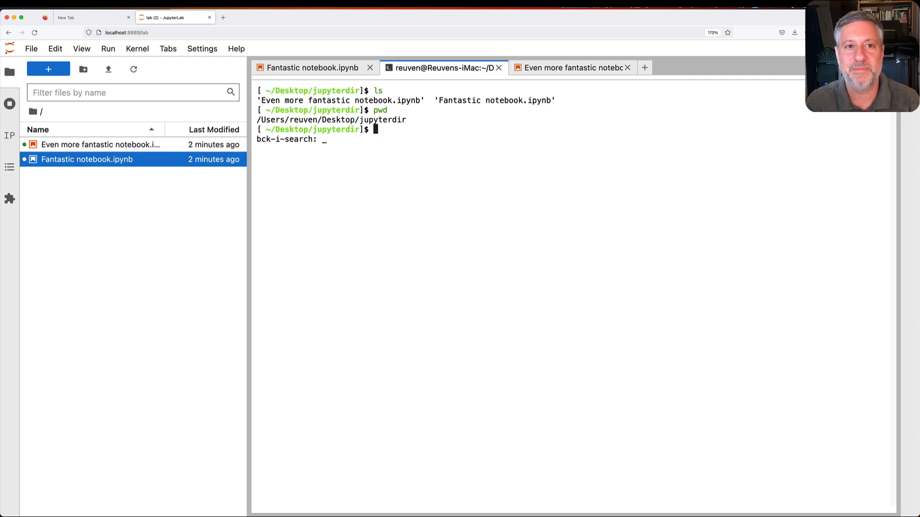
pyautogui.write('ls')
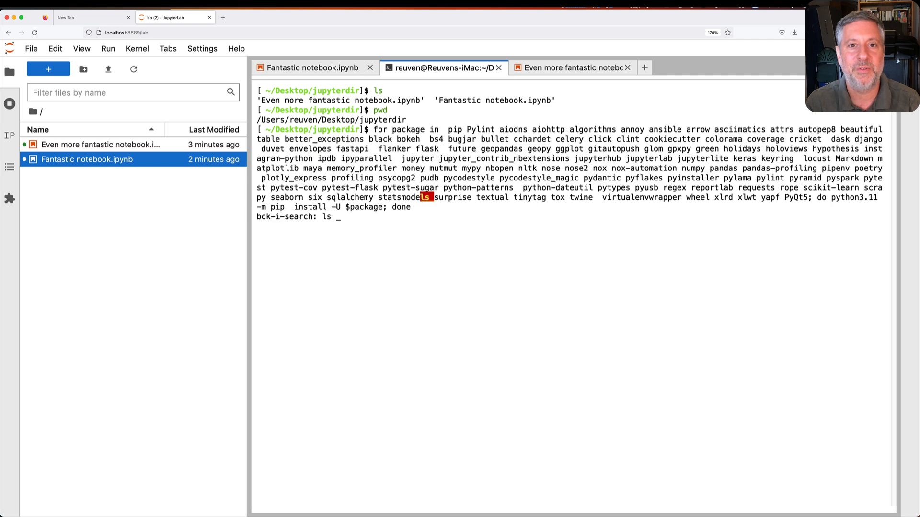
pyautogui.press('Return')
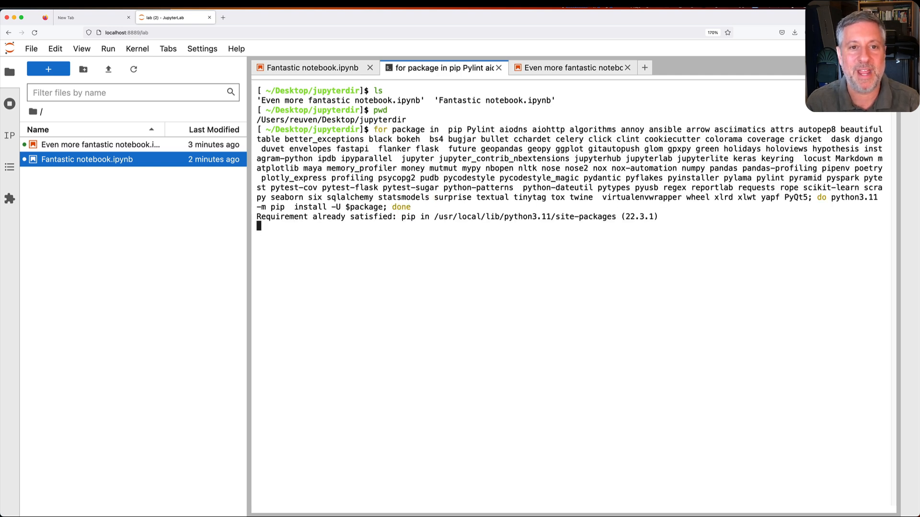
pyautogui.press('ctrl+c')
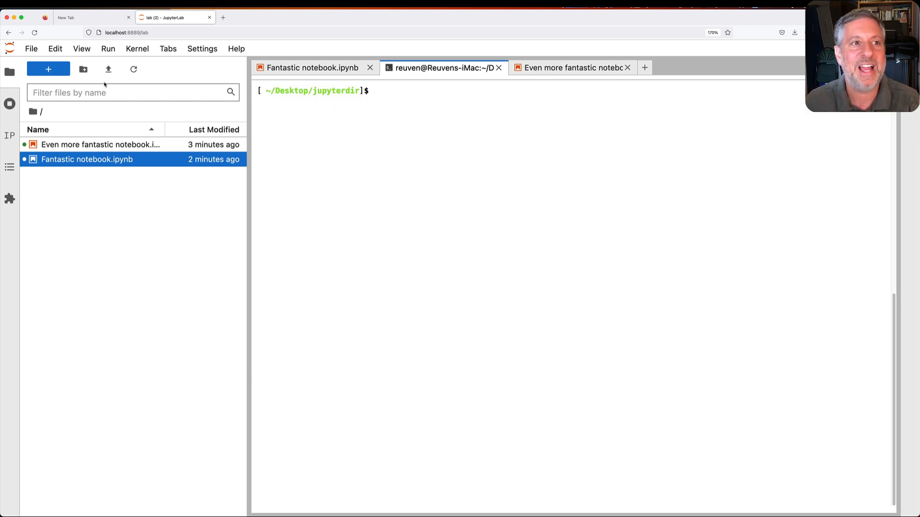
# Open a new Launcher and create untitled.py from the Python File tile.
pyautogui.click(48, 69)
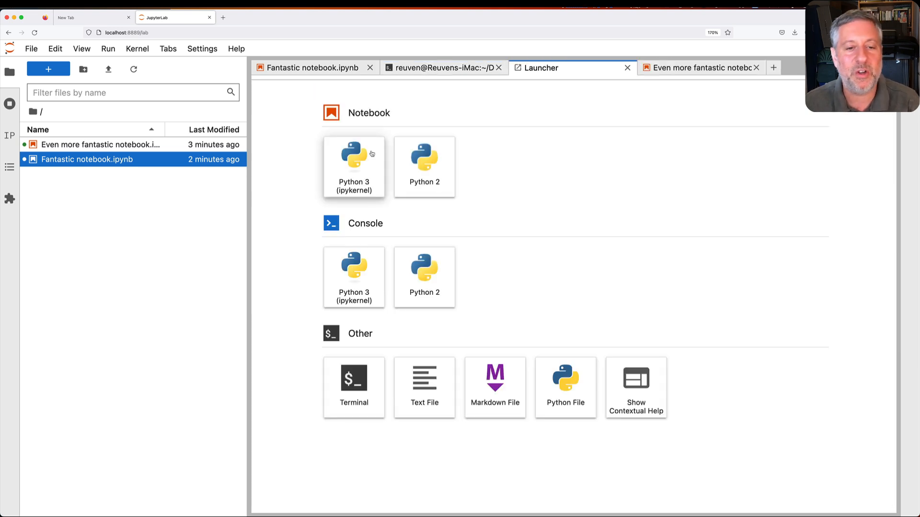
pyautogui.moveTo(424, 382)
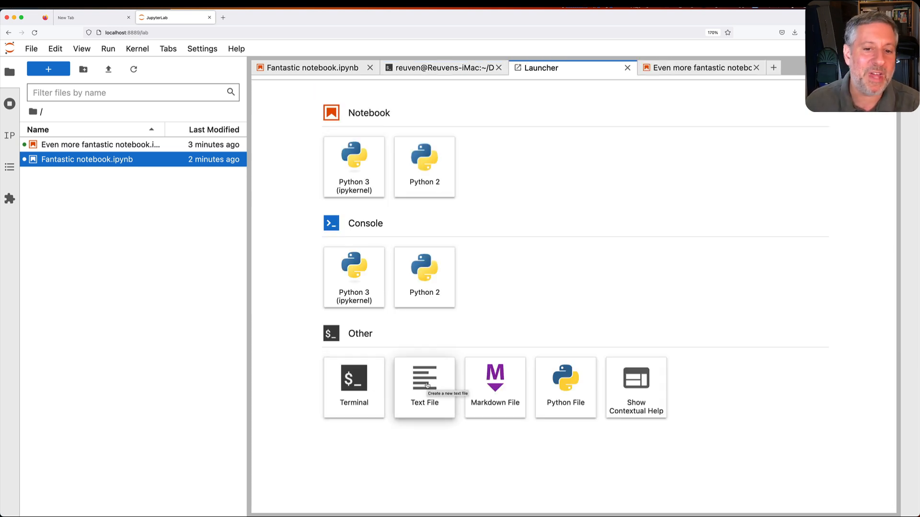
pyautogui.moveTo(495, 379)
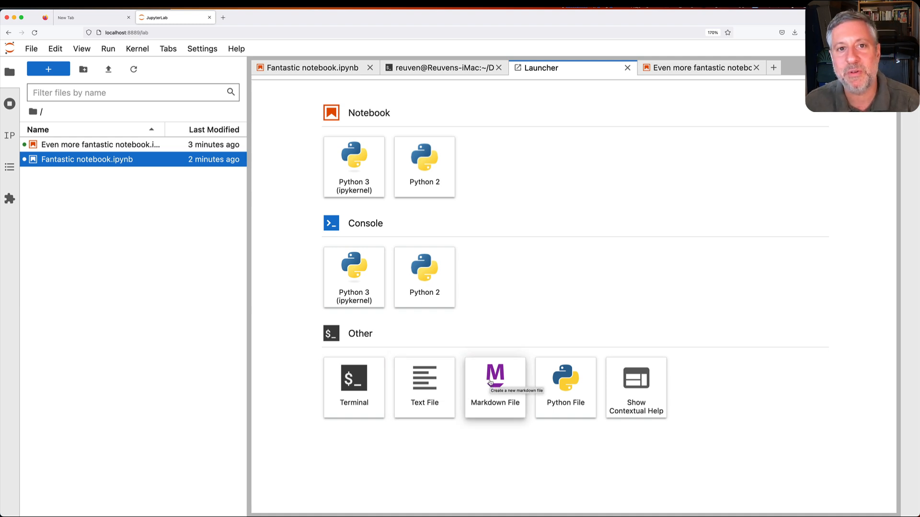
pyautogui.moveTo(565, 381)
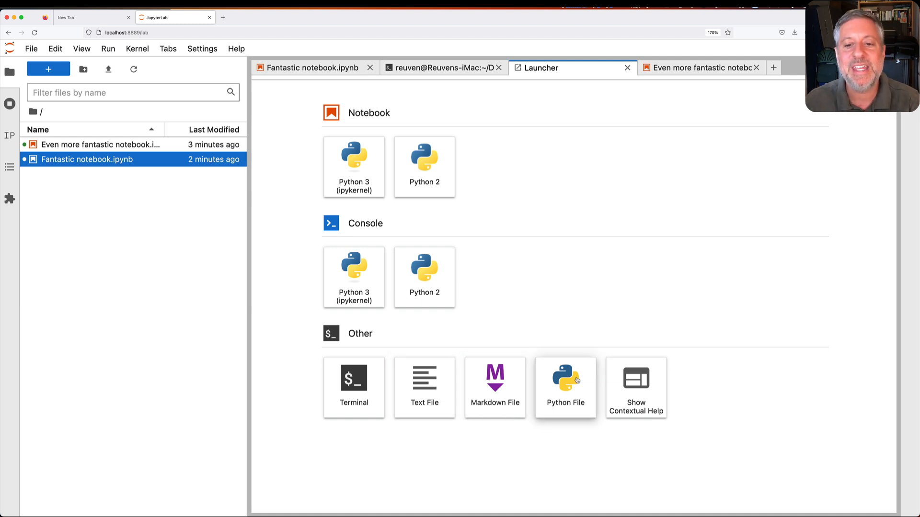
pyautogui.click(565, 387)
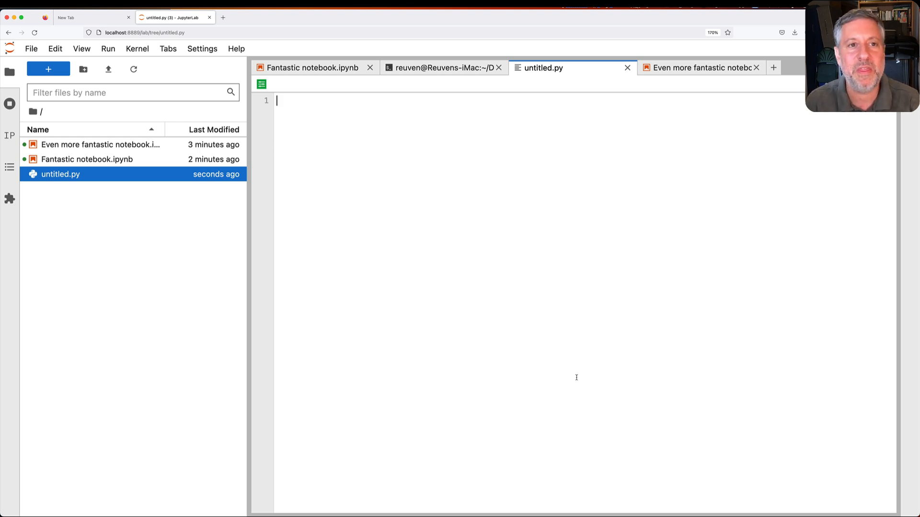
# Write name = input('Enter your name: ') and print(f'Hello, {name}!') in the script.
pyautogui.write('na')
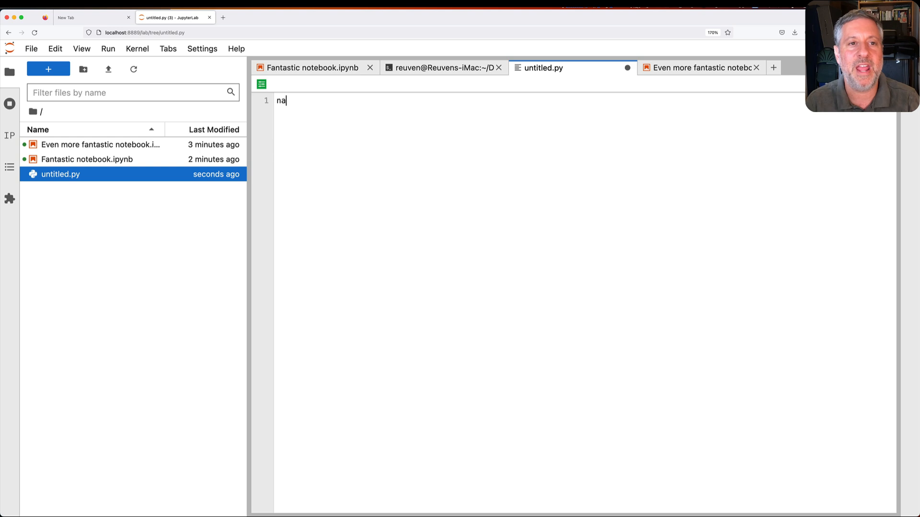
pyautogui.write('me = in')
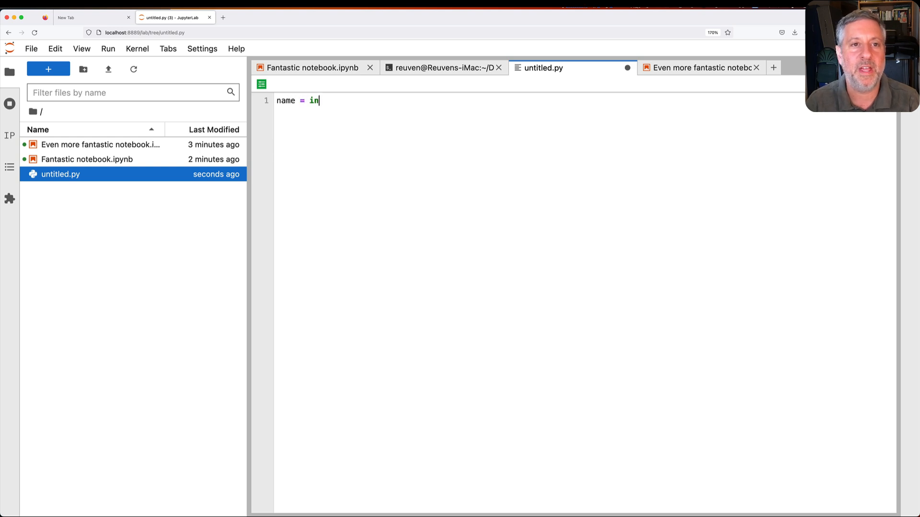
pyautogui.write("put('Enter")
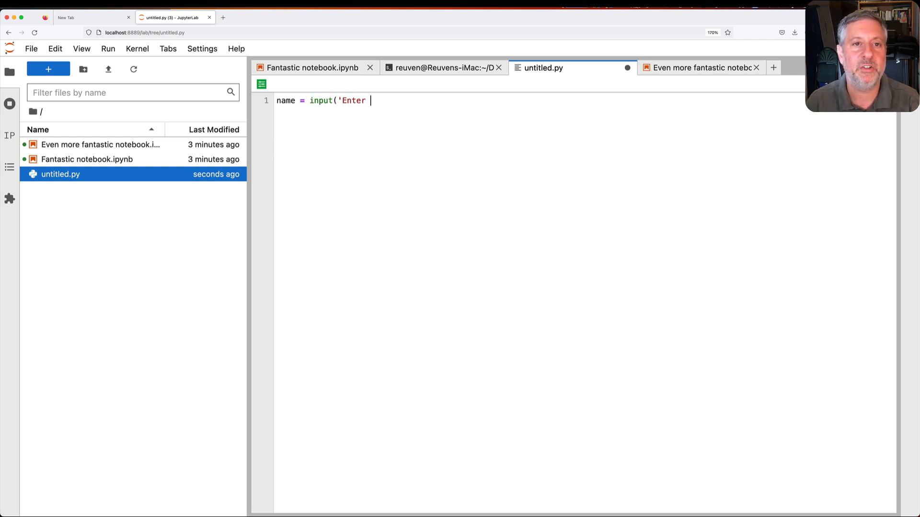
pyautogui.write("your name: ').strip(")
pyautogui.write("print(f'")
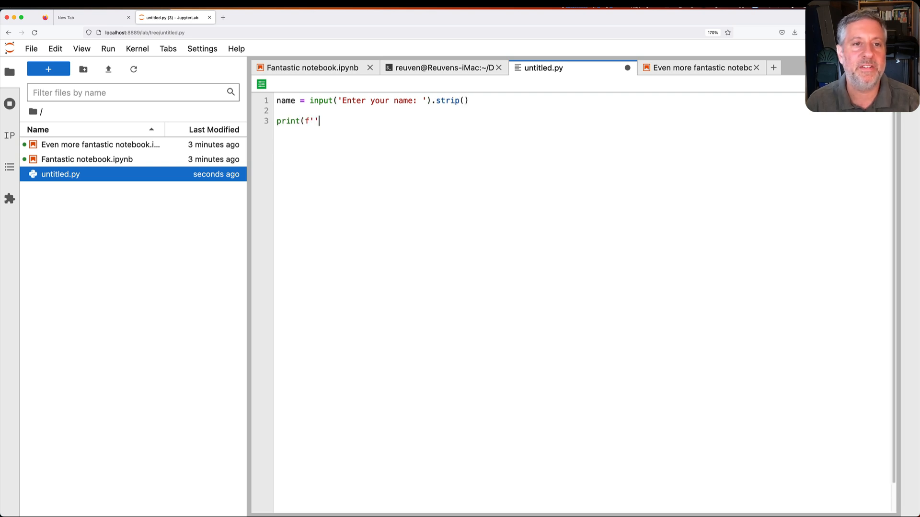
pyautogui.write('Hello,{')
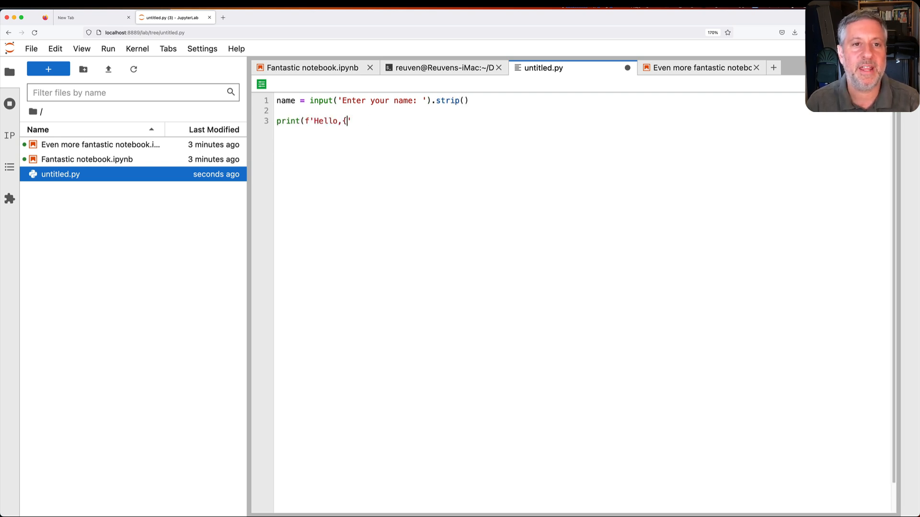
pyautogui.write("name}'")
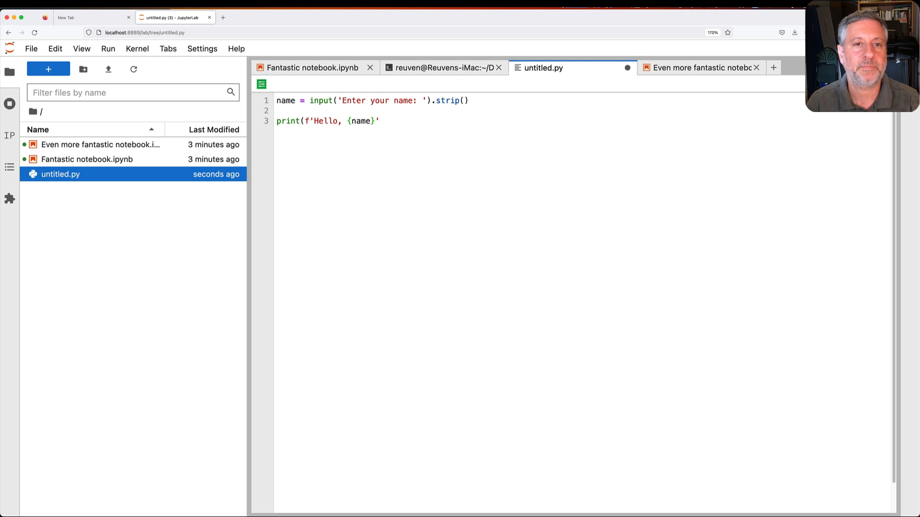
pyautogui.write('!)')
pyautogui.write('hello.py')
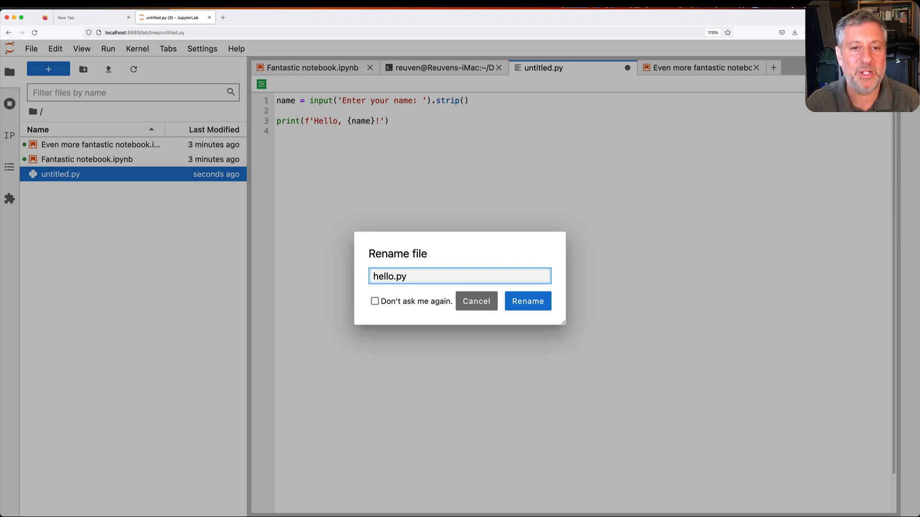
# Confirm the rename to hello.py and switch to the terminal tab.
pyautogui.click(526, 301)
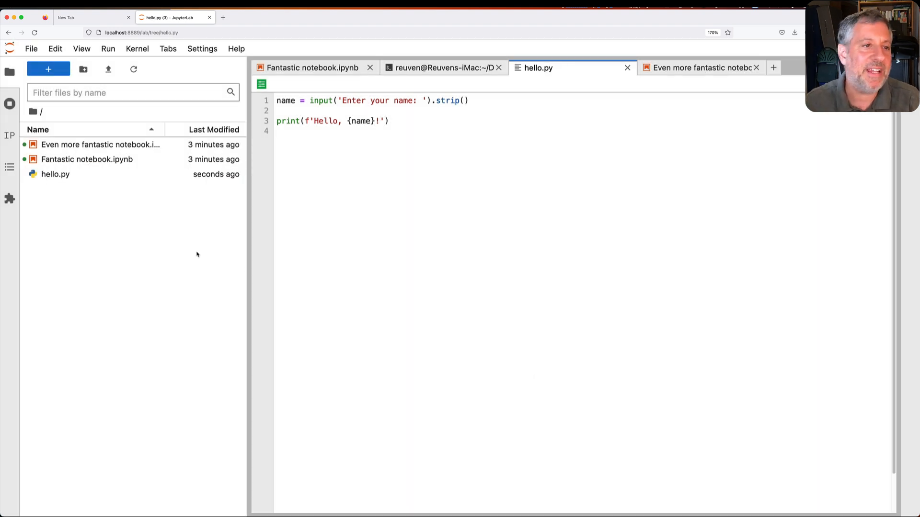
pyautogui.click(87, 159)
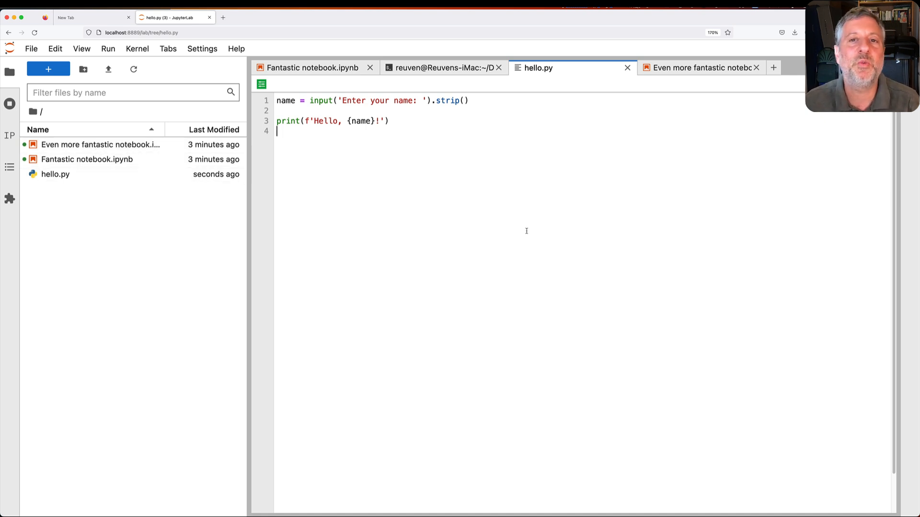
pyautogui.rightClick(538, 67)
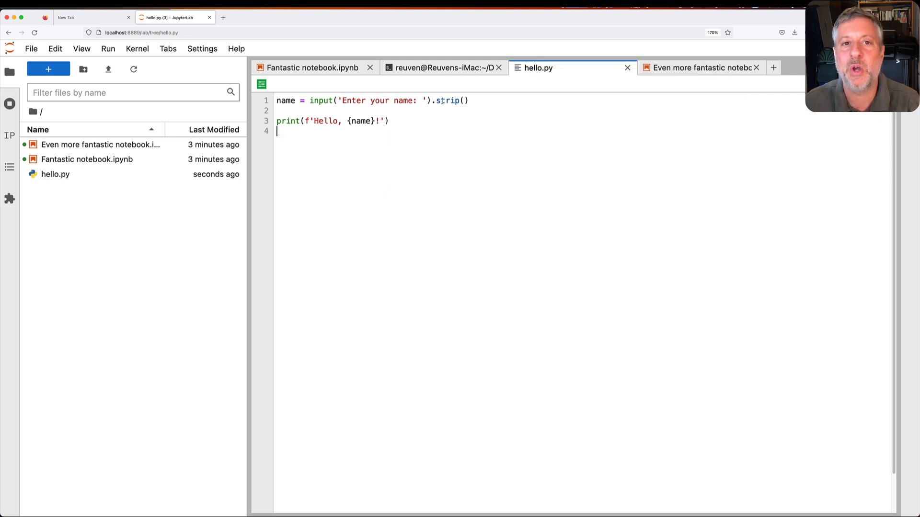
pyautogui.click(443, 68)
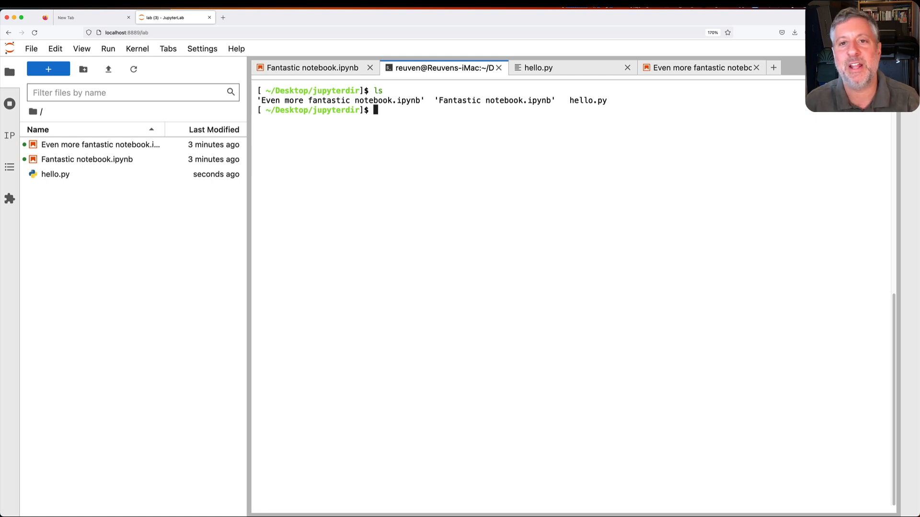
# Run python3 hello.py in the terminal and enter the name 'euven'.
pyautogui.write('python3')
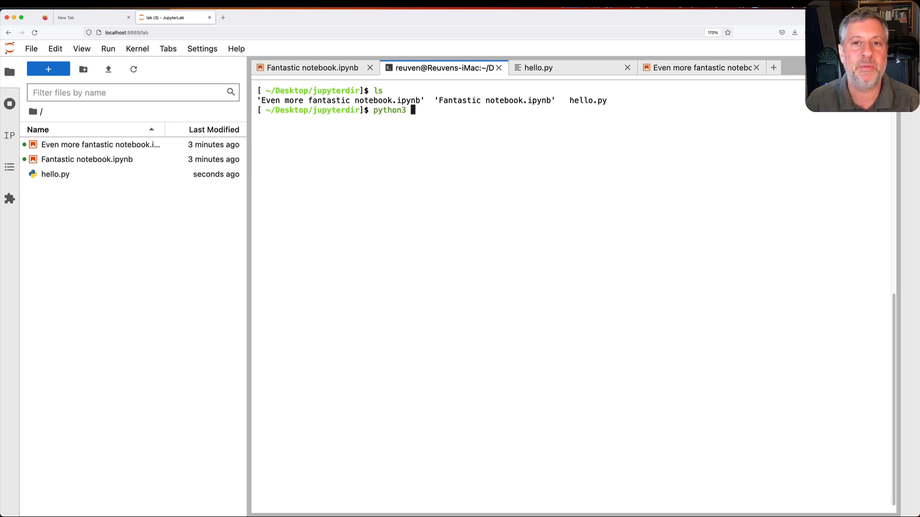
pyautogui.write('hello.py')
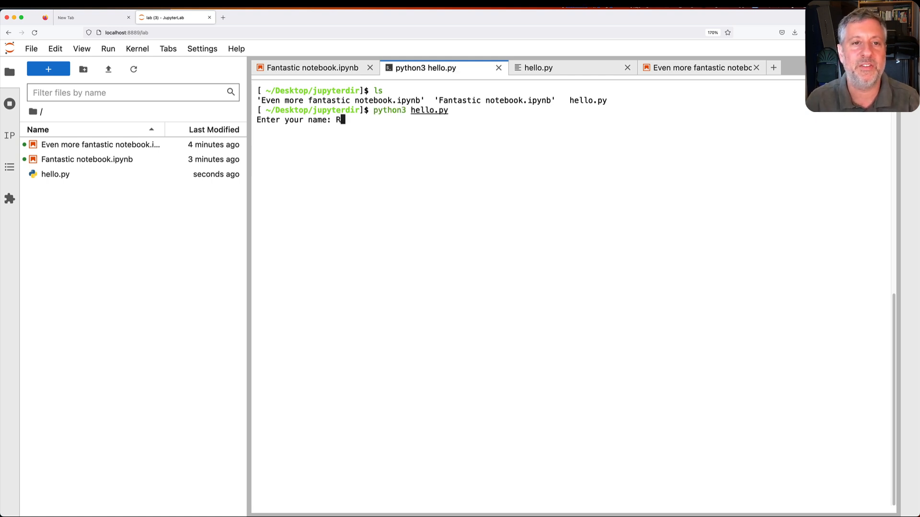
pyautogui.write('euven')
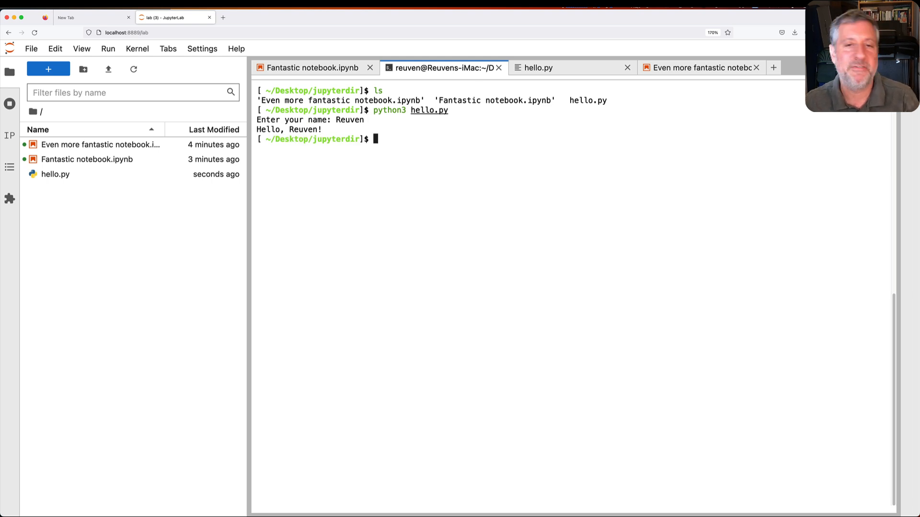
# Add a #!/usr/bin/env python shebang to the top of hello.py, then return to the terminal.
pyautogui.click(538, 68)
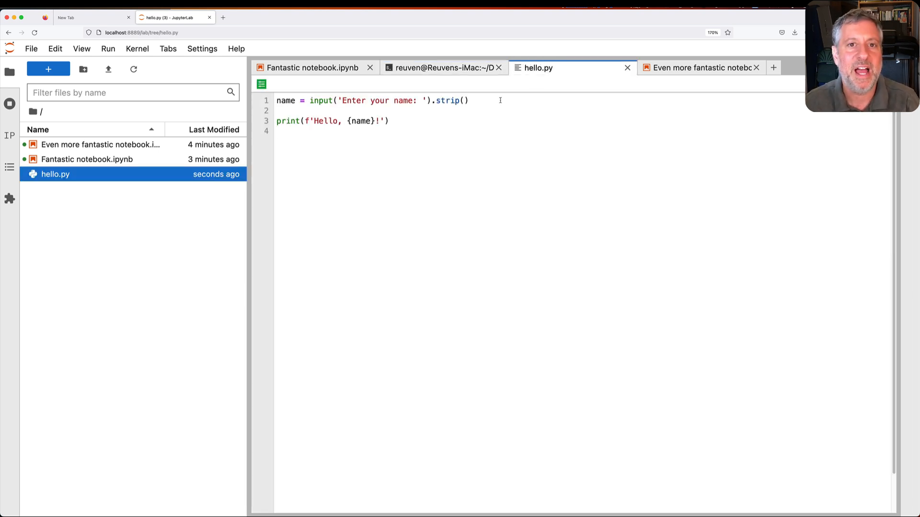
pyautogui.write('#!/usr/bin/env python')
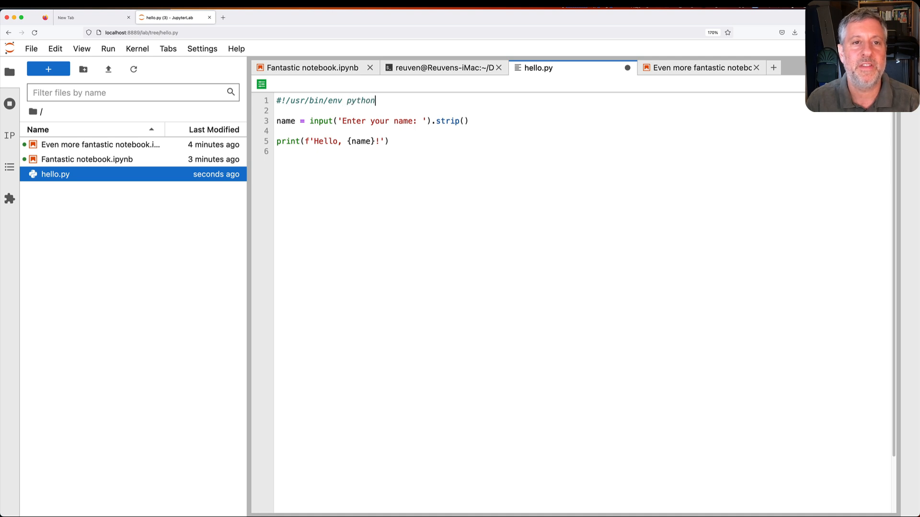
pyautogui.click(443, 68)
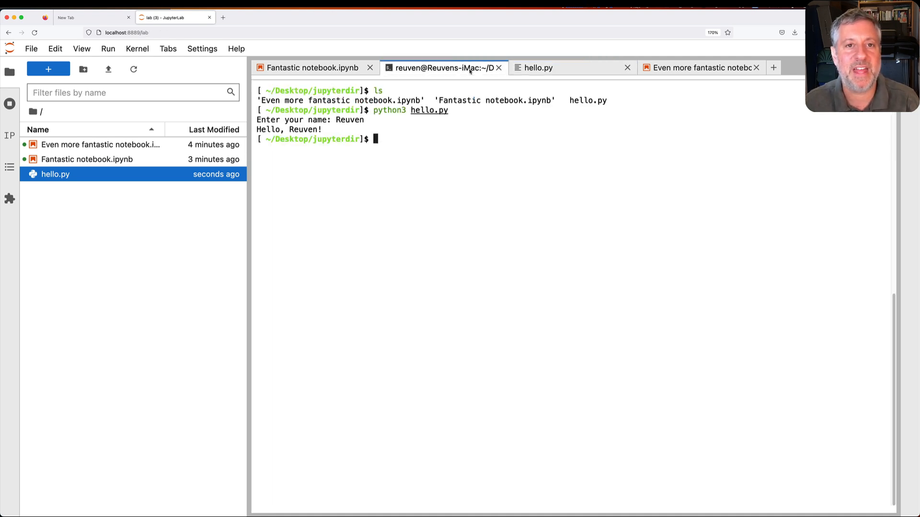
# Run ./hello.py directly, get permission denied, and begin a chmod command.
pyautogui.write('./hello.py')
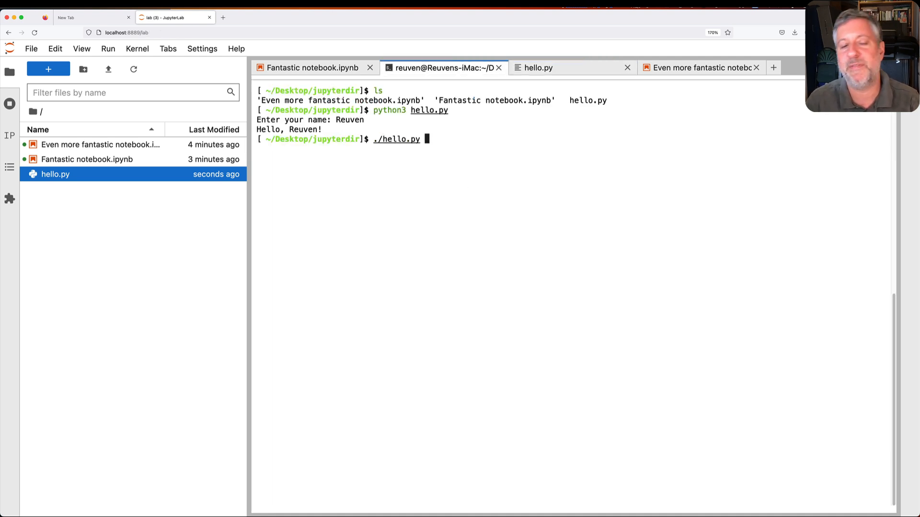
pyautogui.press('Return')
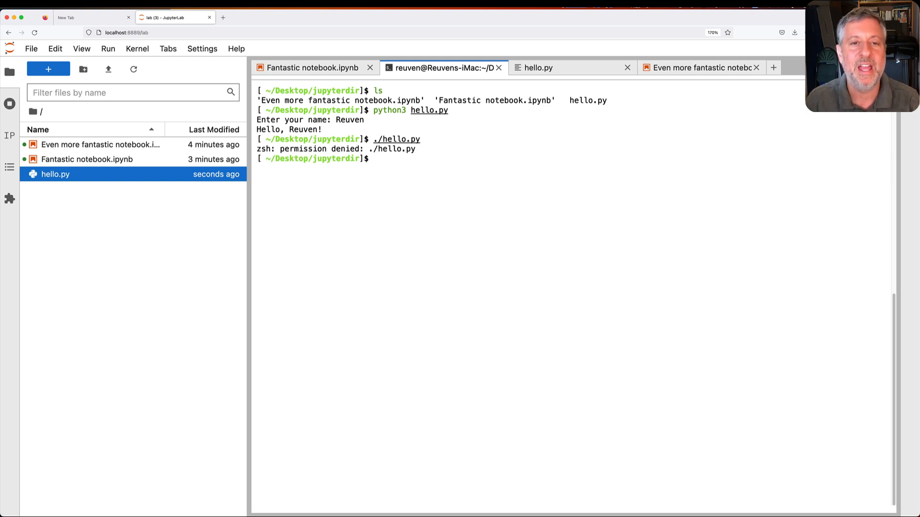
pyautogui.write('chmod')
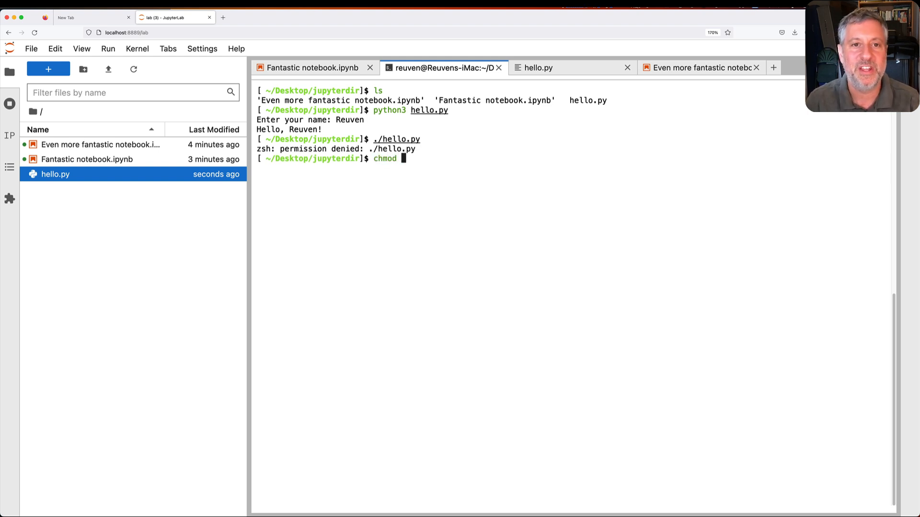